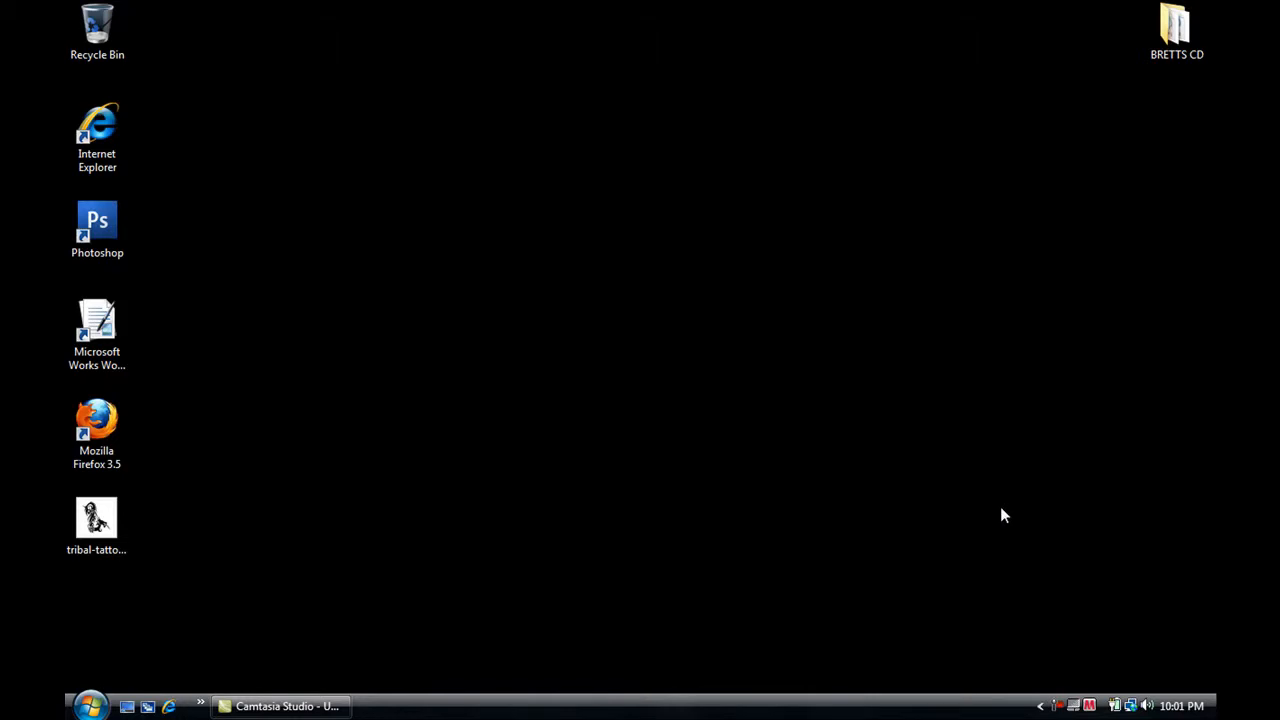
{"action": "mouse_move", "coordinate": [924, 492]}
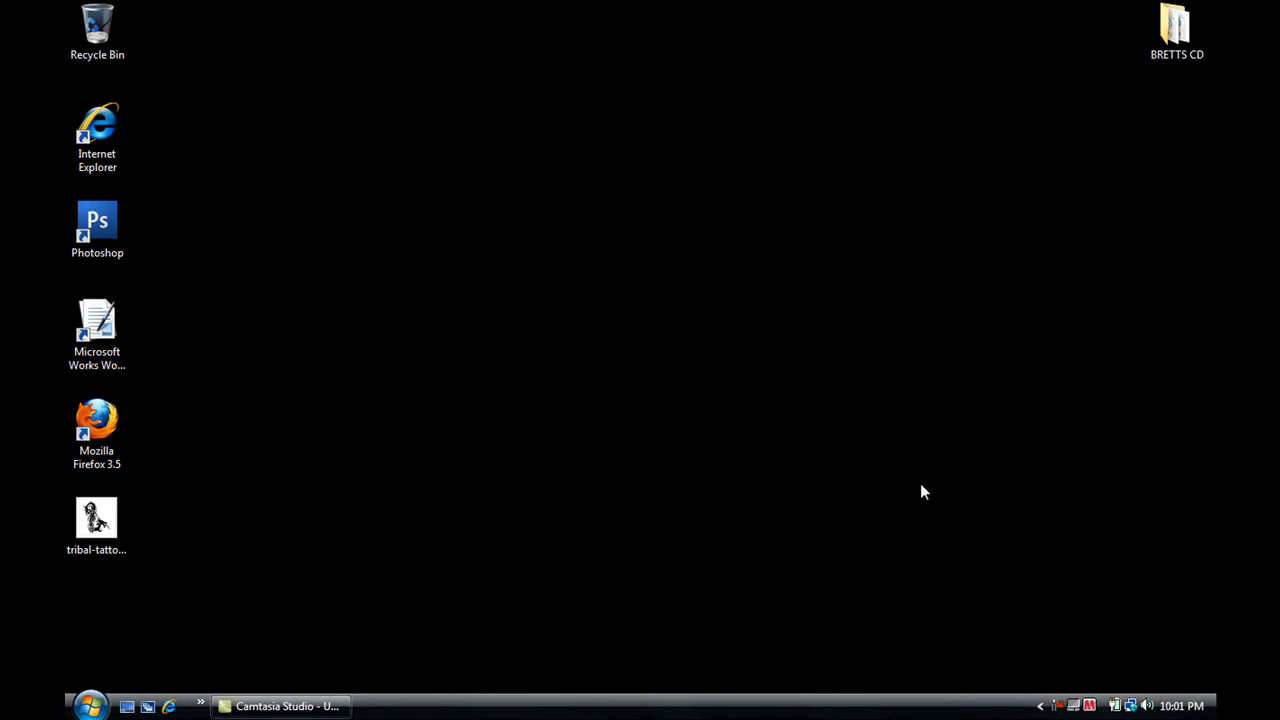
{"action": "mouse_move", "coordinate": [910, 486]}
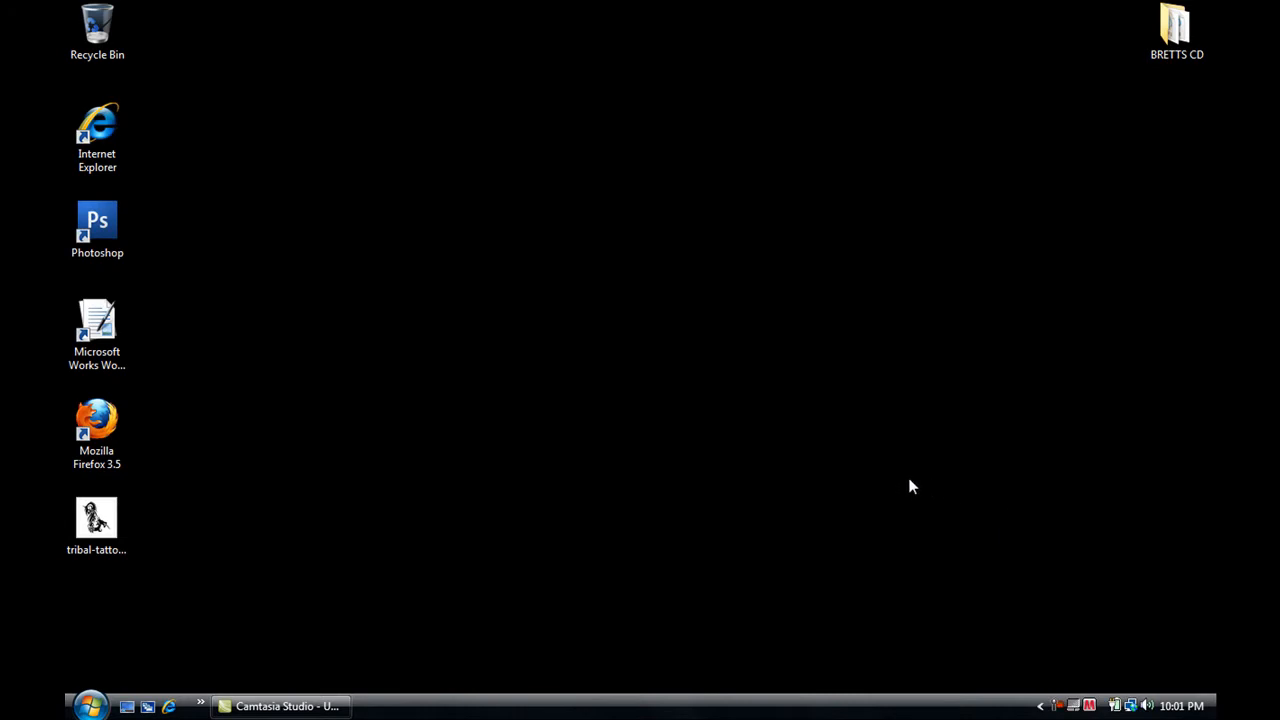
{"action": "mouse_move", "coordinate": [564, 414]}
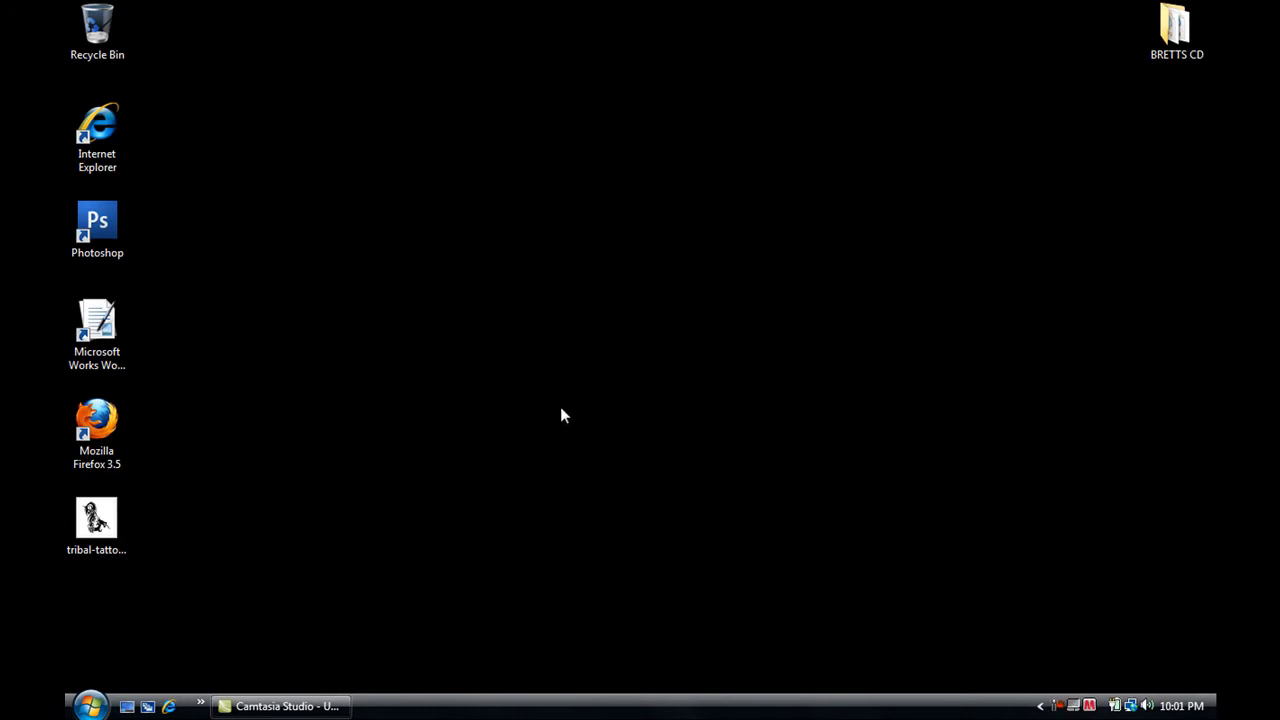
{"action": "mouse_move", "coordinate": [572, 430]}
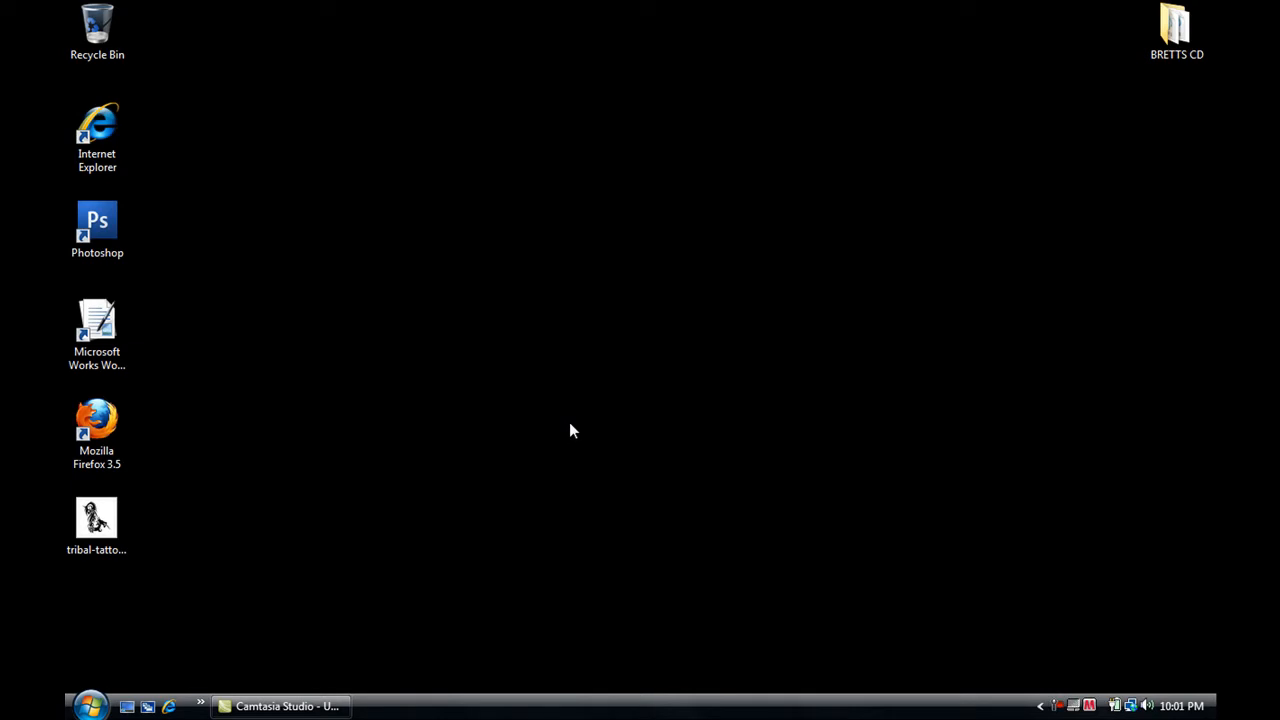
{"action": "mouse_move", "coordinate": [198, 268]}
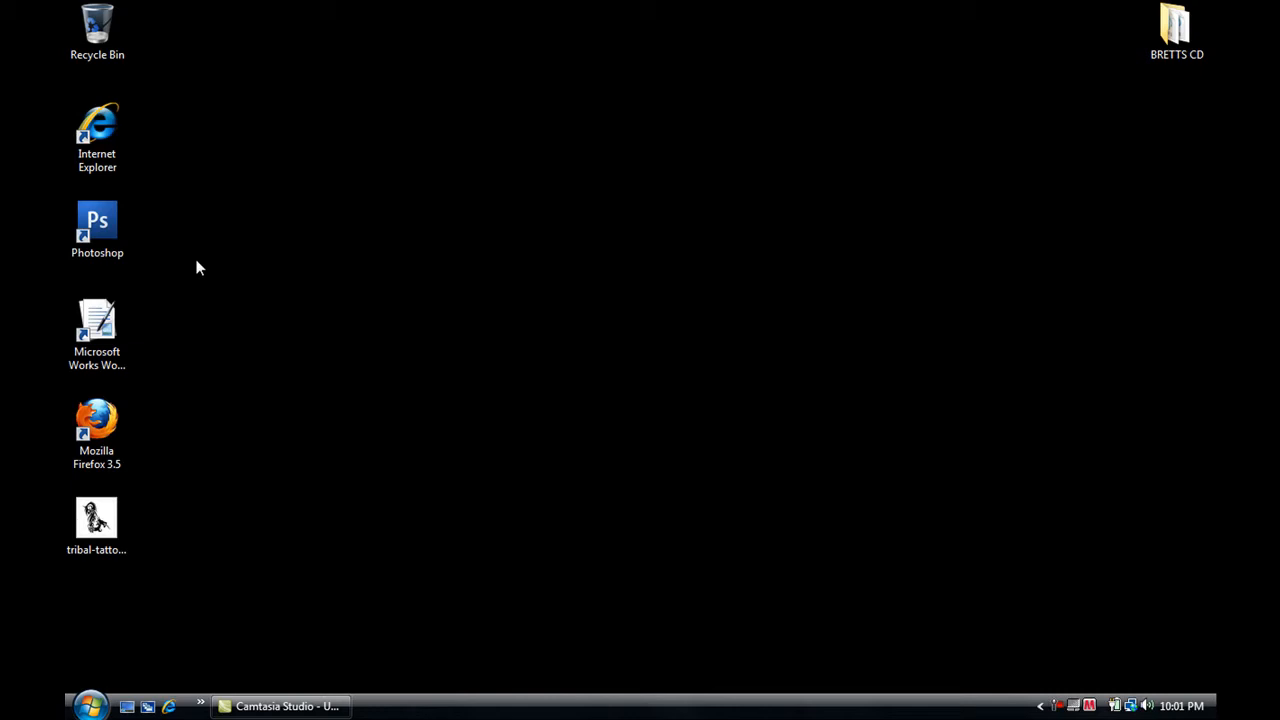
- Launch Photoshop CS3 Extended from its desktop shortcut
{"action": "left_click", "coordinate": [96, 230]}
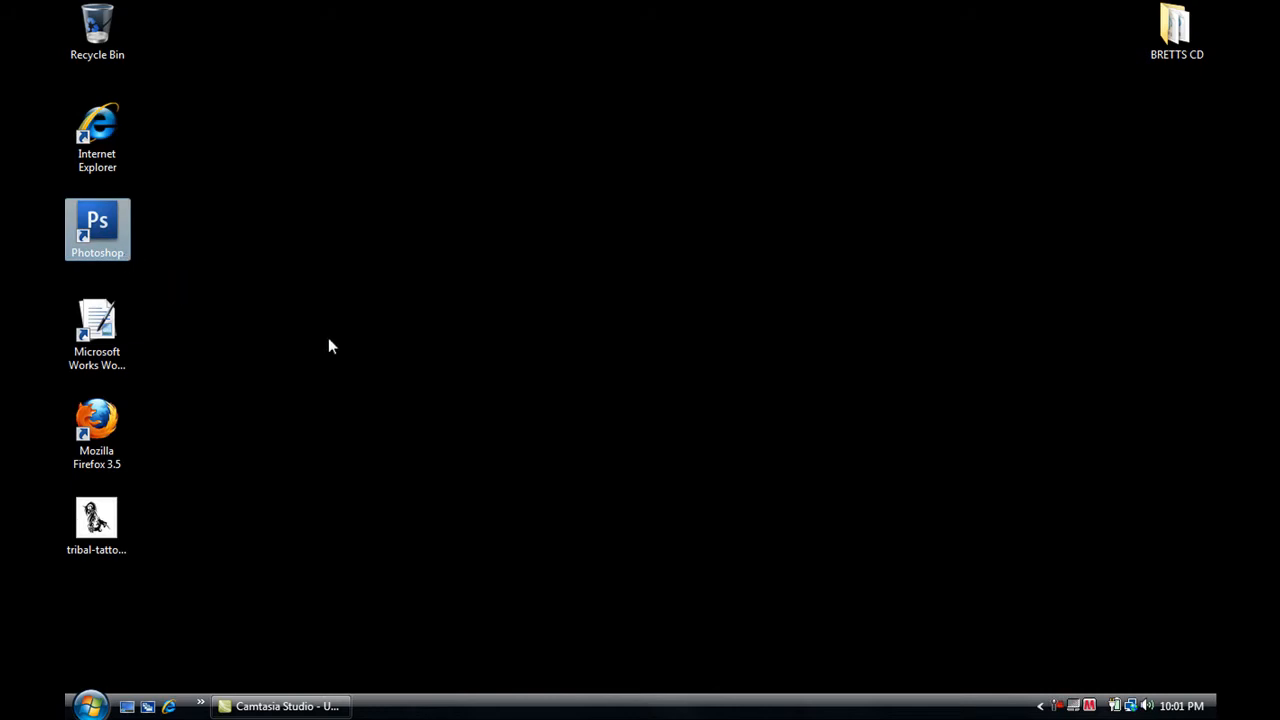
{"action": "double_click", "coordinate": [96, 228]}
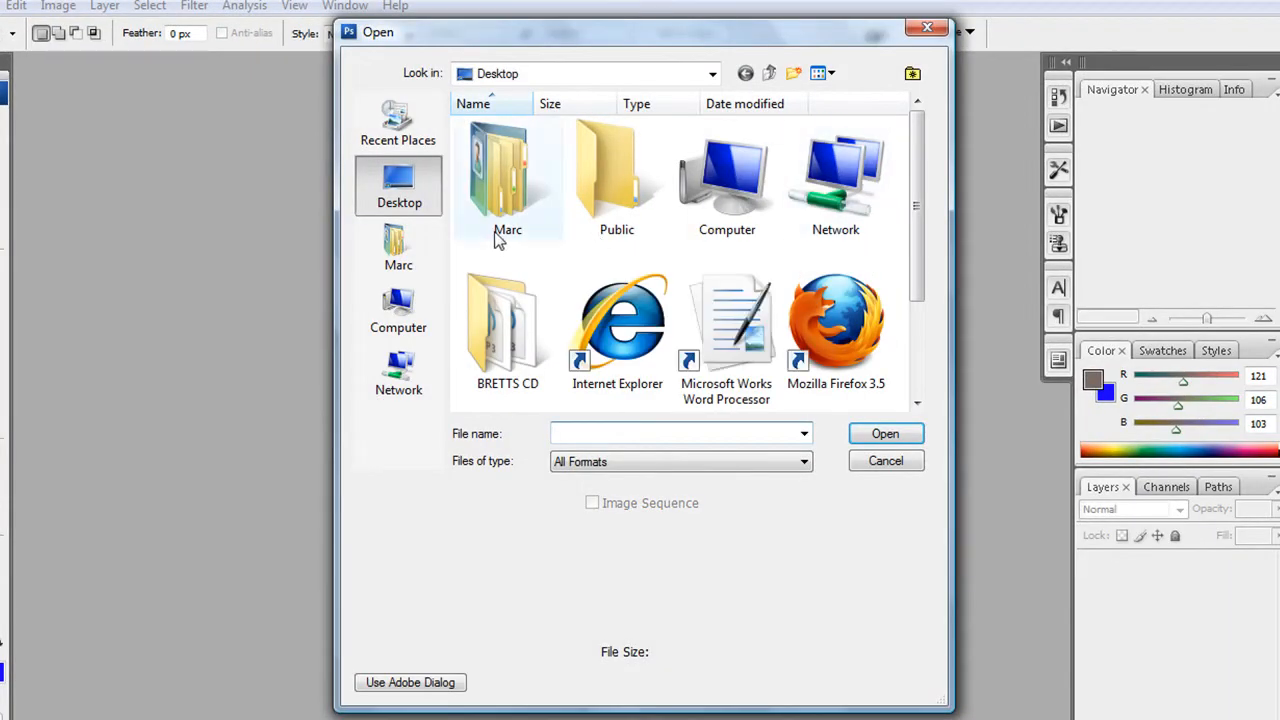
- Load ballin.jpg from Documents, the photo of the arm with the baseball-player tattoo
{"action": "double_click", "coordinate": [508, 180]}
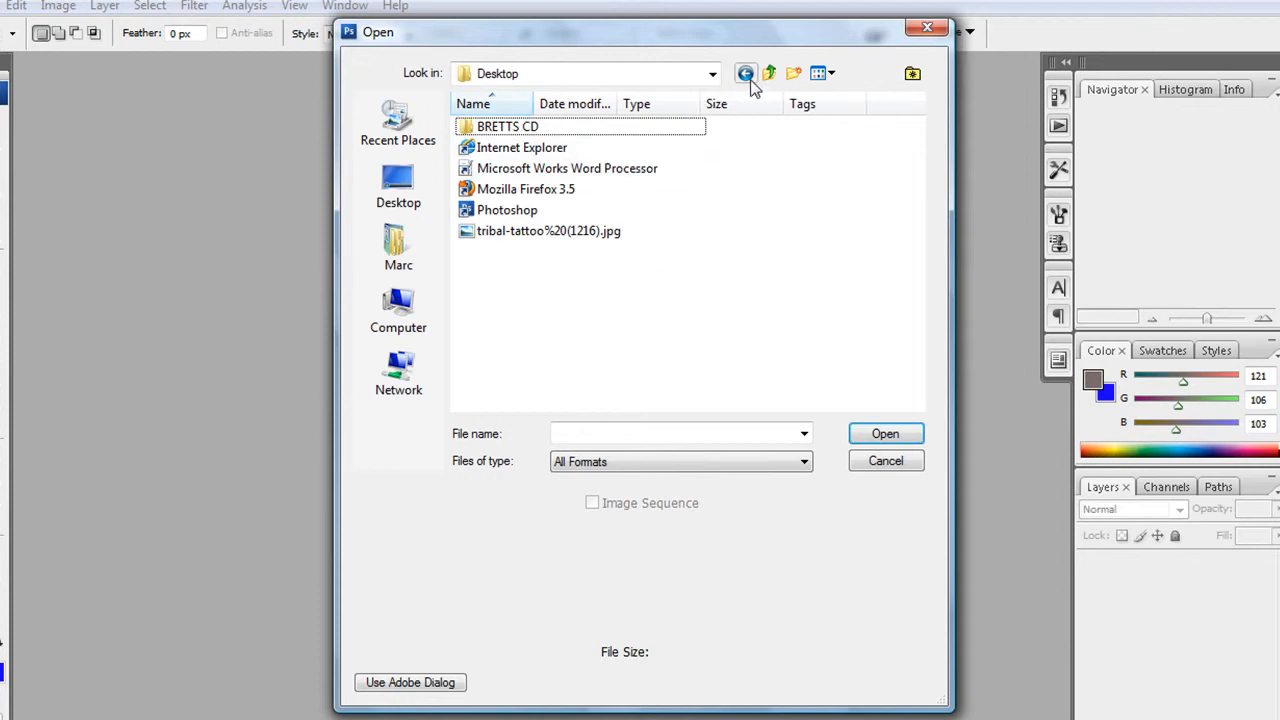
{"action": "left_click", "coordinate": [744, 72]}
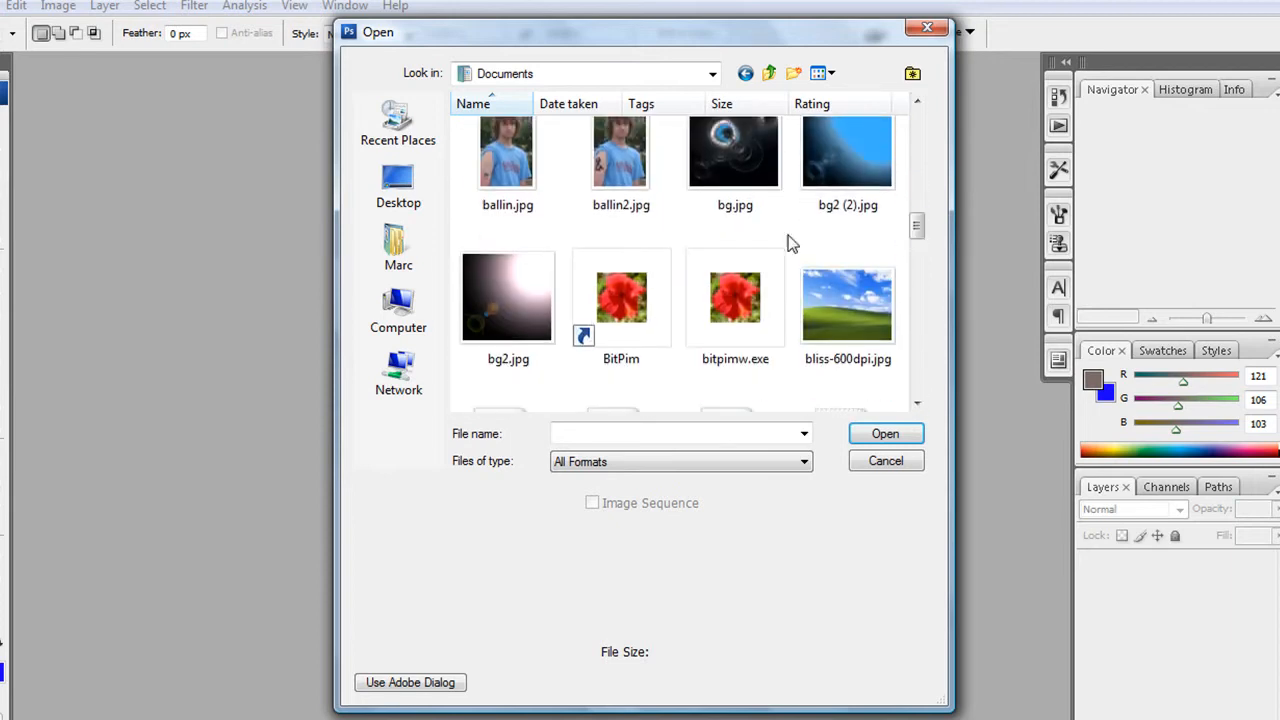
{"action": "left_click", "coordinate": [884, 460]}
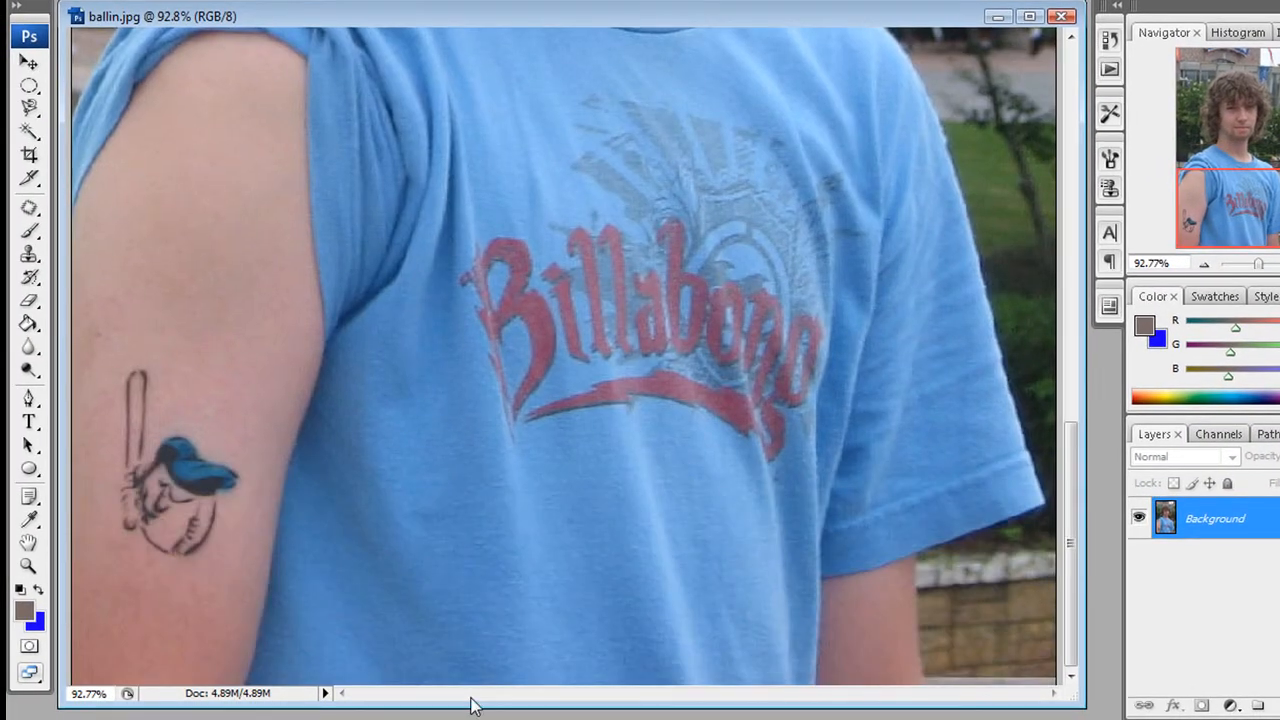
{"action": "mouse_move", "coordinate": [142, 480]}
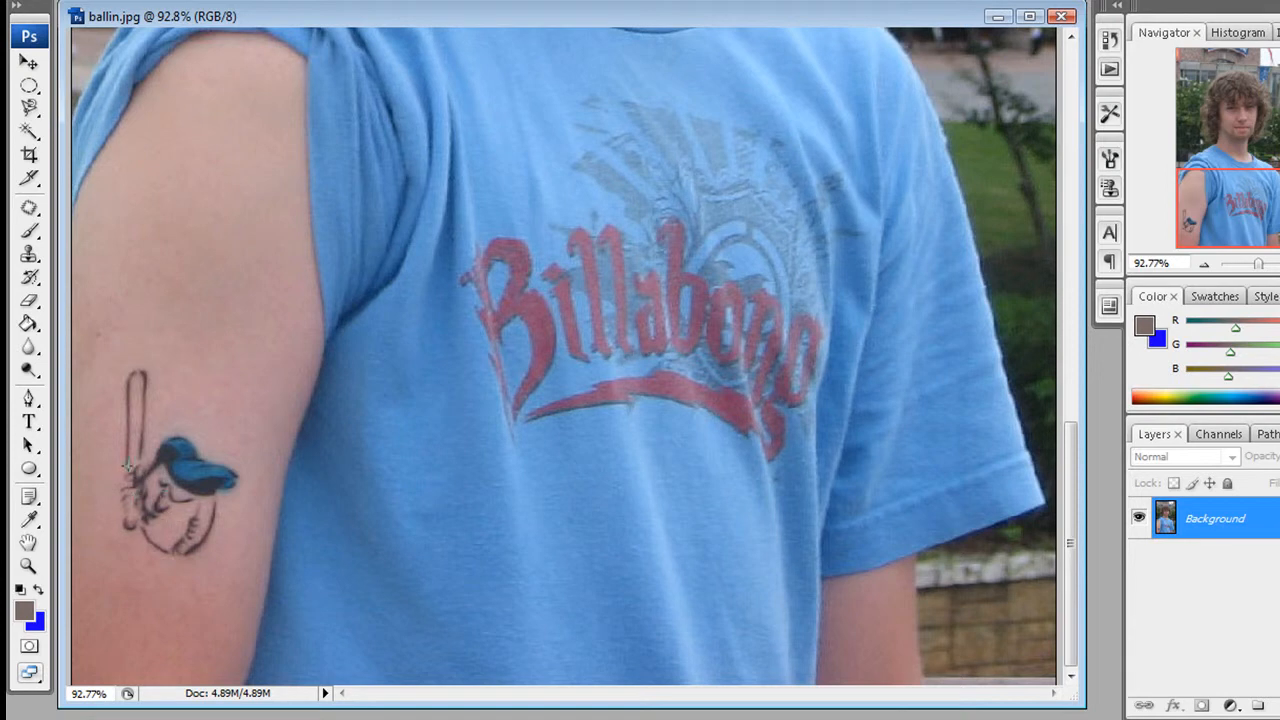
{"action": "mouse_move", "coordinate": [148, 364]}
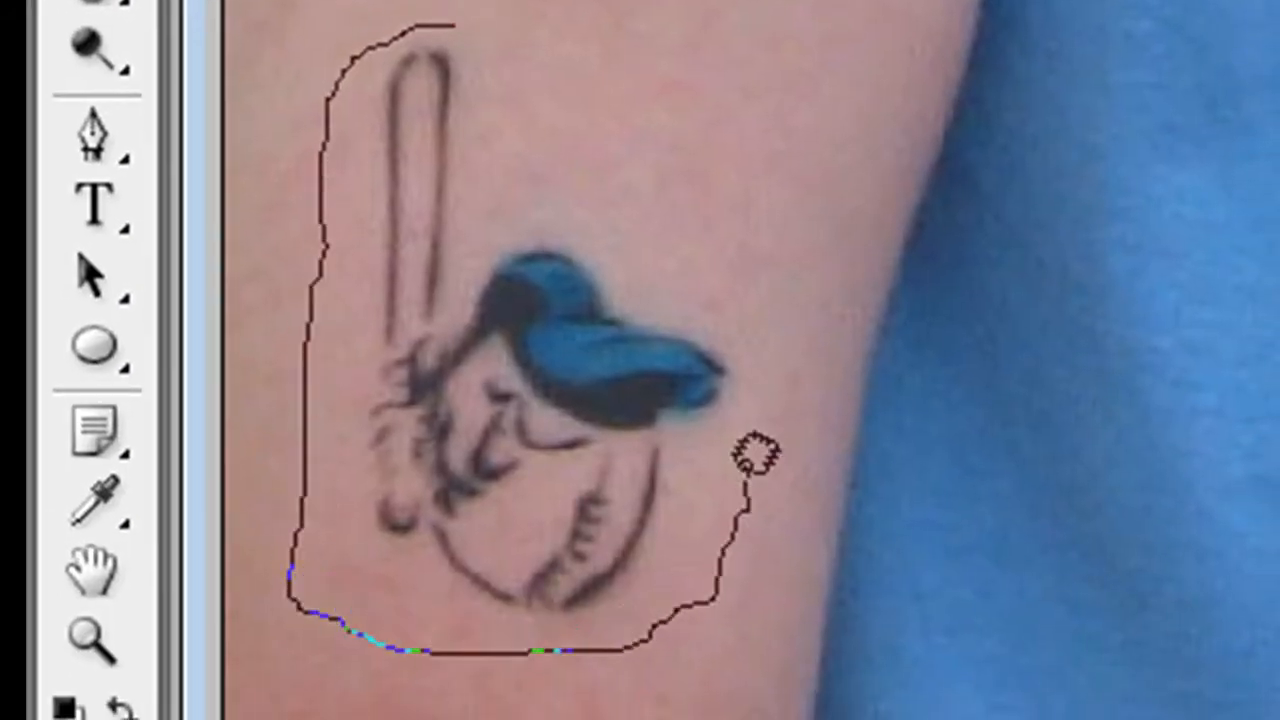
- Patch over the old baseball-player tattoo so the upper arm skin looks clean
{"action": "left_click", "coordinate": [444, 56]}
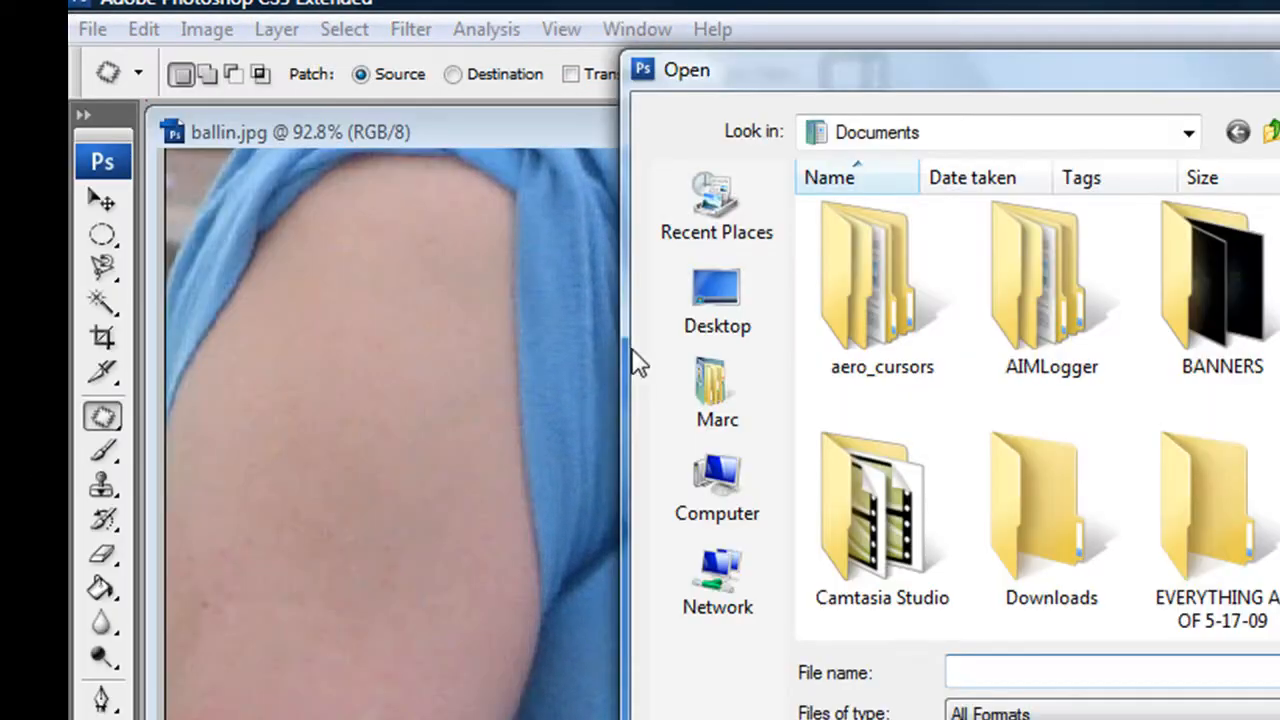
- Bring in the tribal dragon tattoo JPG from the Desktop alongside ballin.jpg
{"action": "left_click", "coordinate": [716, 300]}
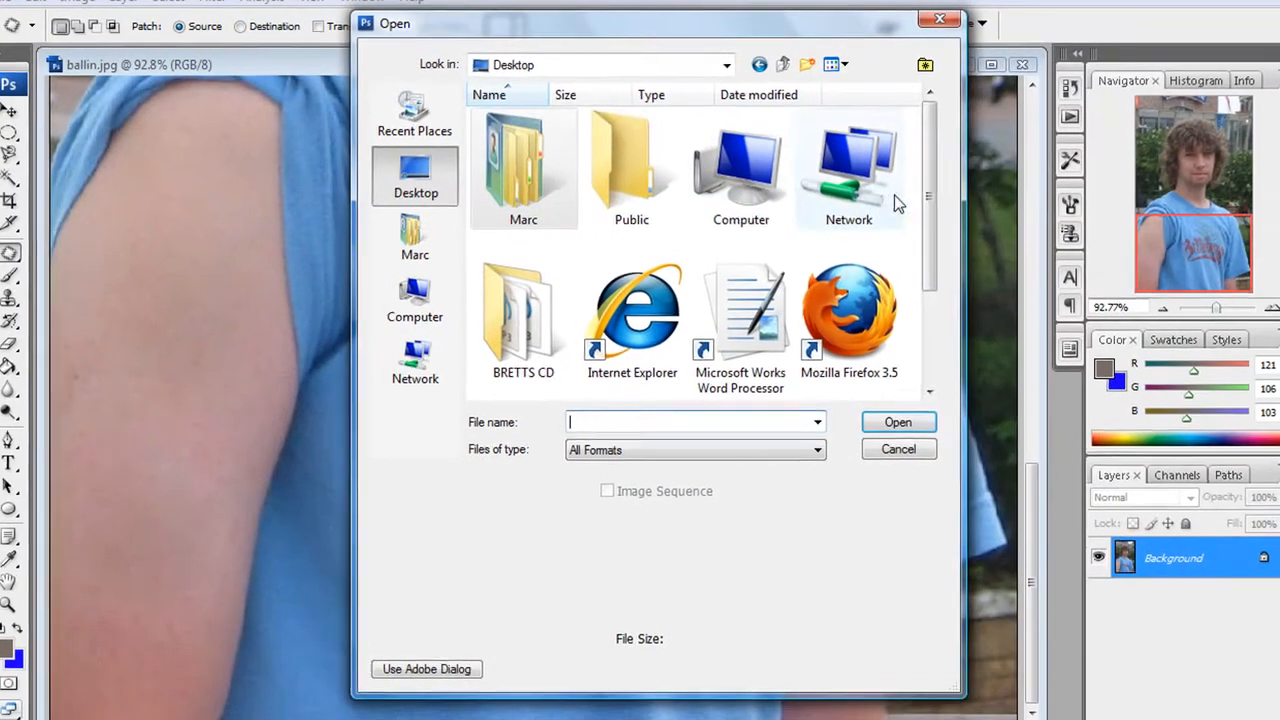
{"action": "left_click", "coordinate": [896, 448]}
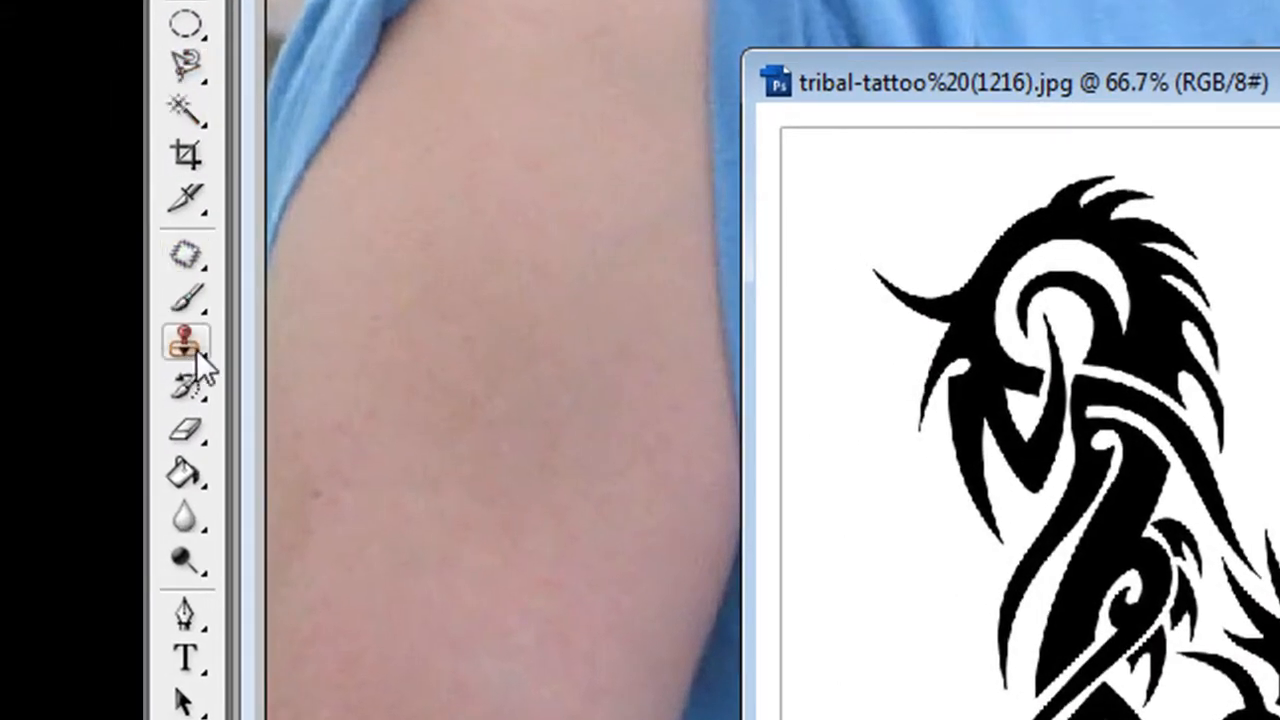
{"action": "left_click", "coordinate": [186, 110]}
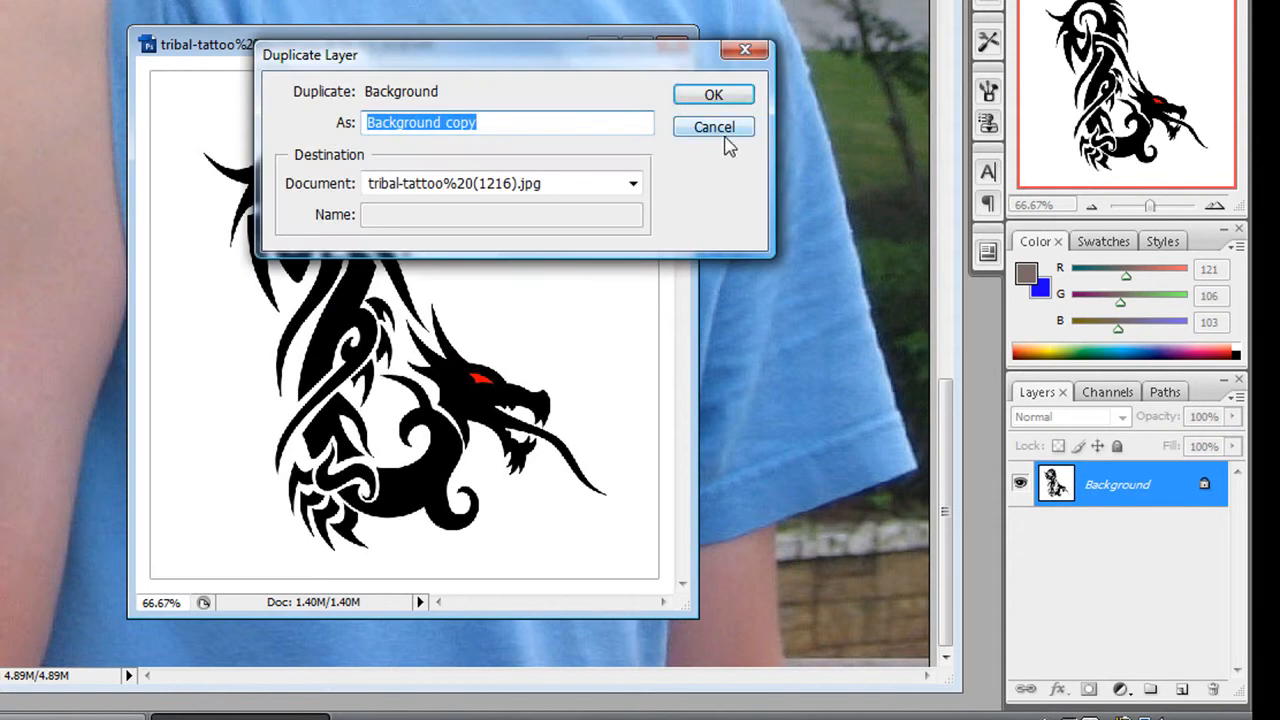
- Duplicate the dragon's background layer and erase the white so only the dragon remains
{"action": "left_click", "coordinate": [712, 94]}
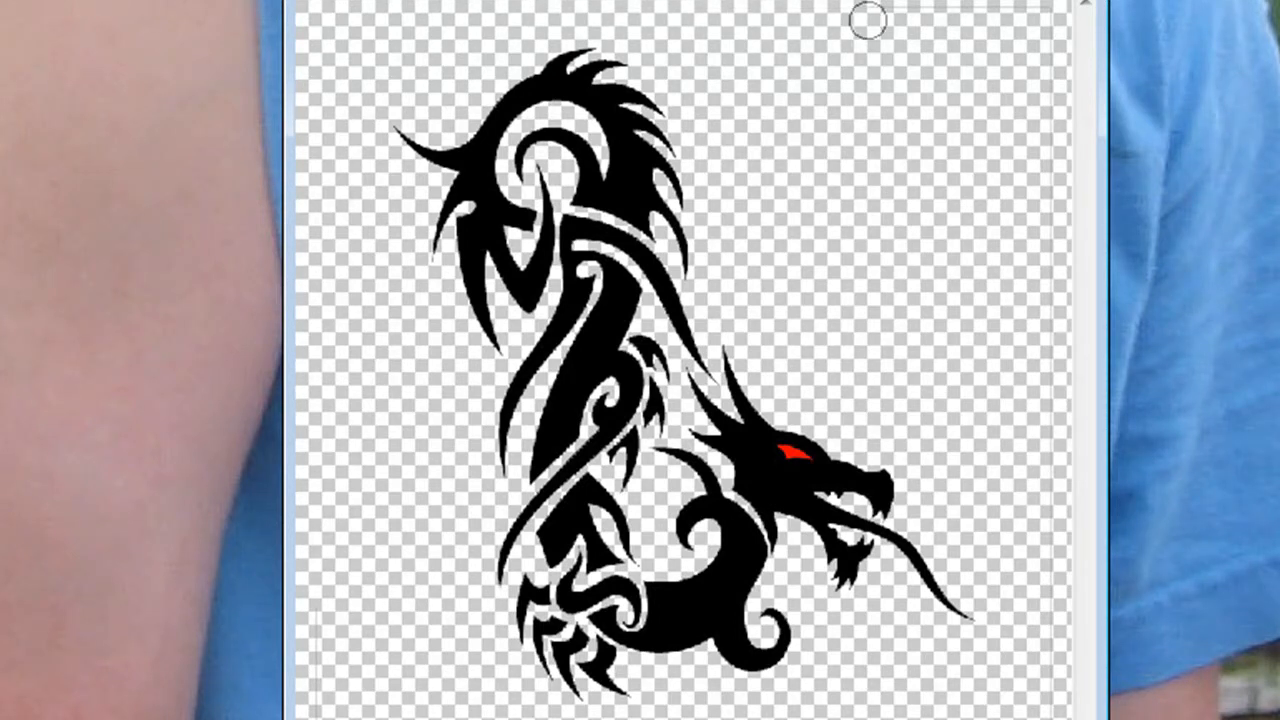
{"action": "mouse_move", "coordinate": [1040, 204]}
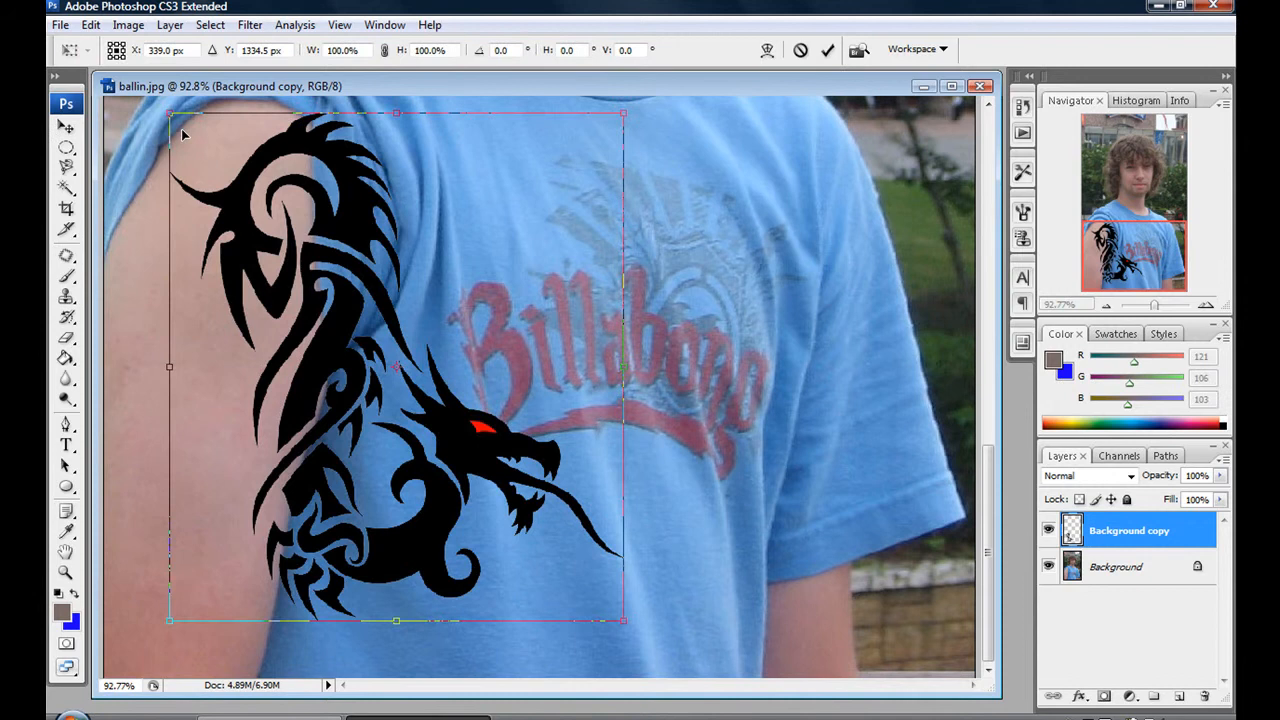
- Free-transform the dragon layer, scaling it down to fit the man's upper arm
{"action": "left_click_drag", "start_coordinate": [168, 112], "coordinate": [206, 152]}
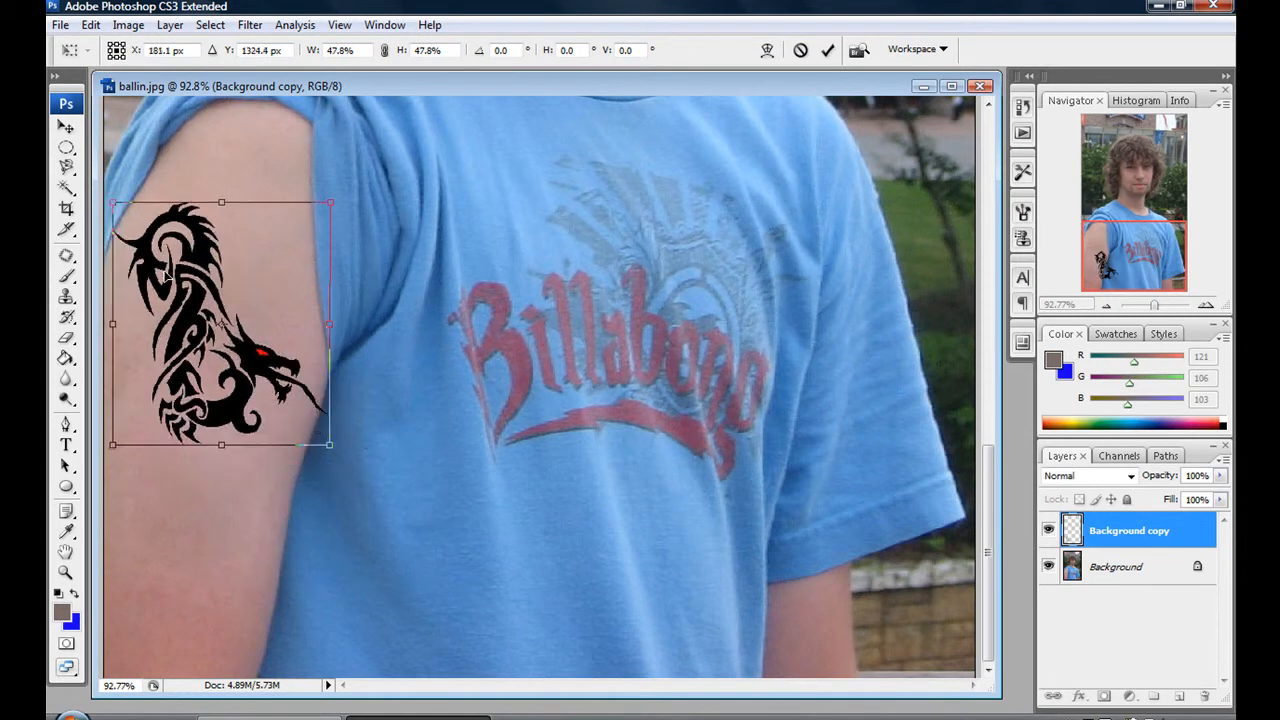
{"action": "left_click_drag", "start_coordinate": [220, 324], "coordinate": [212, 342]}
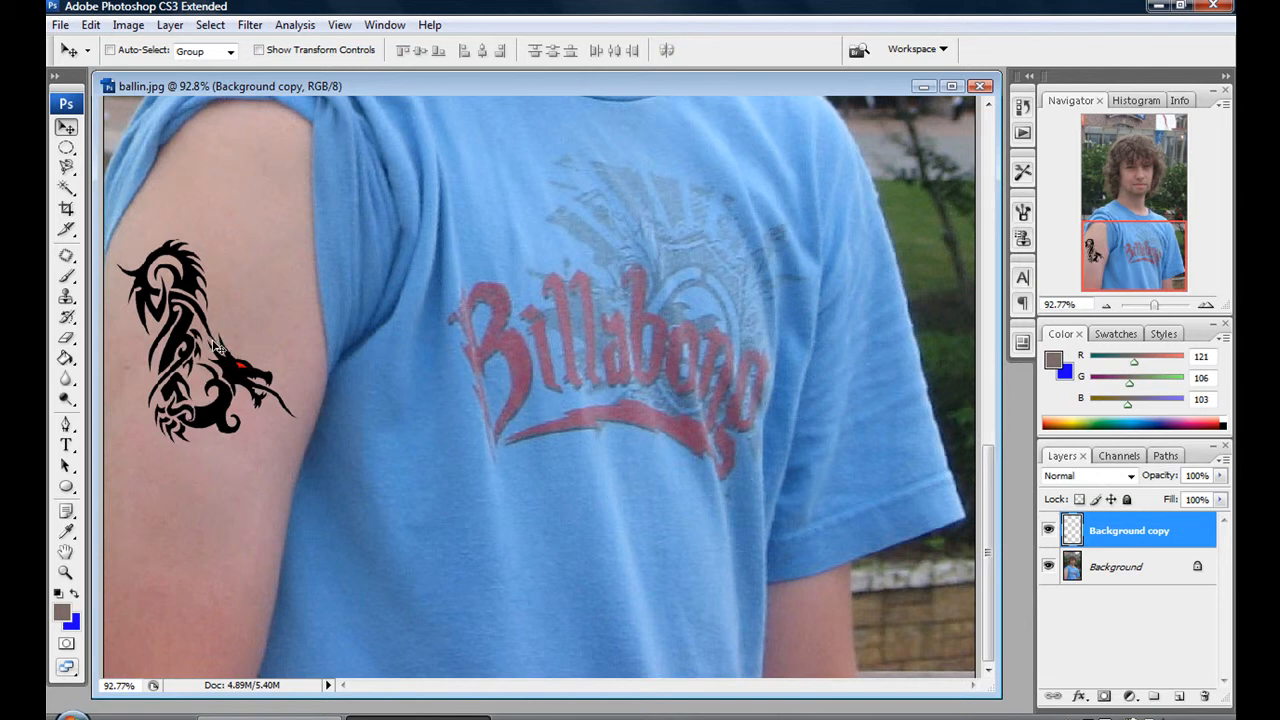
{"action": "mouse_move", "coordinate": [372, 336]}
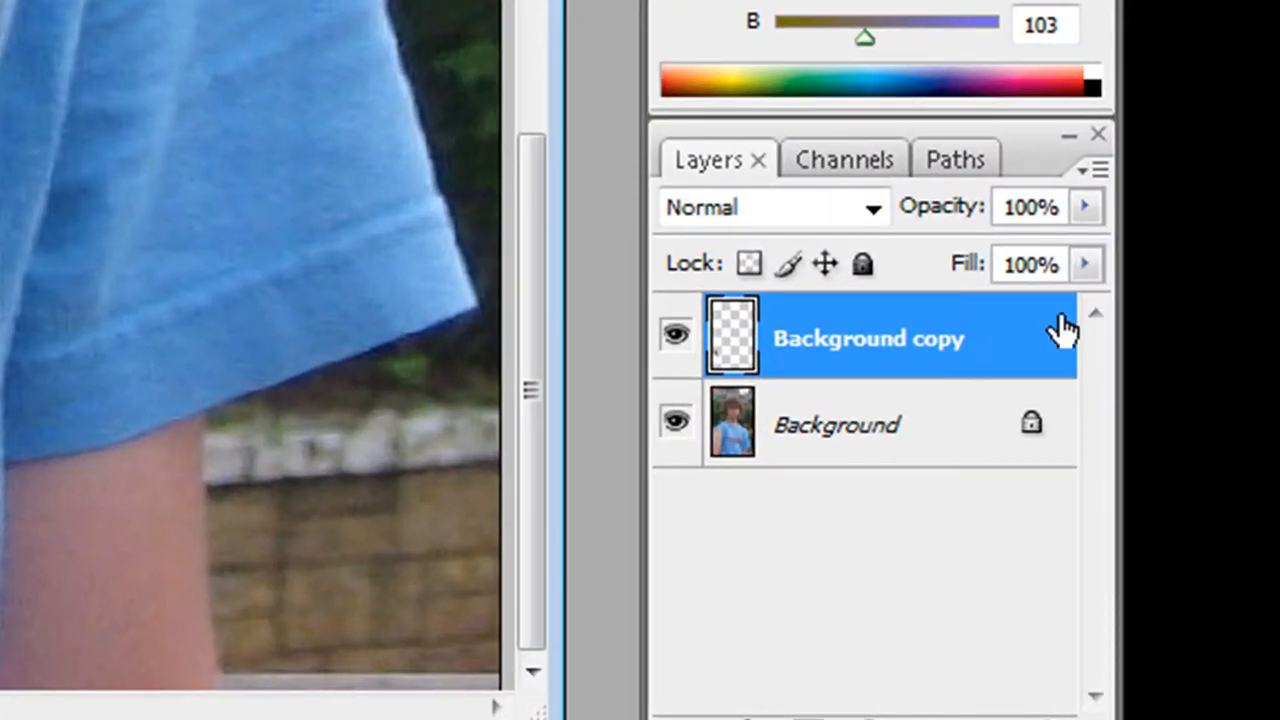
{"action": "mouse_move", "coordinate": [956, 224]}
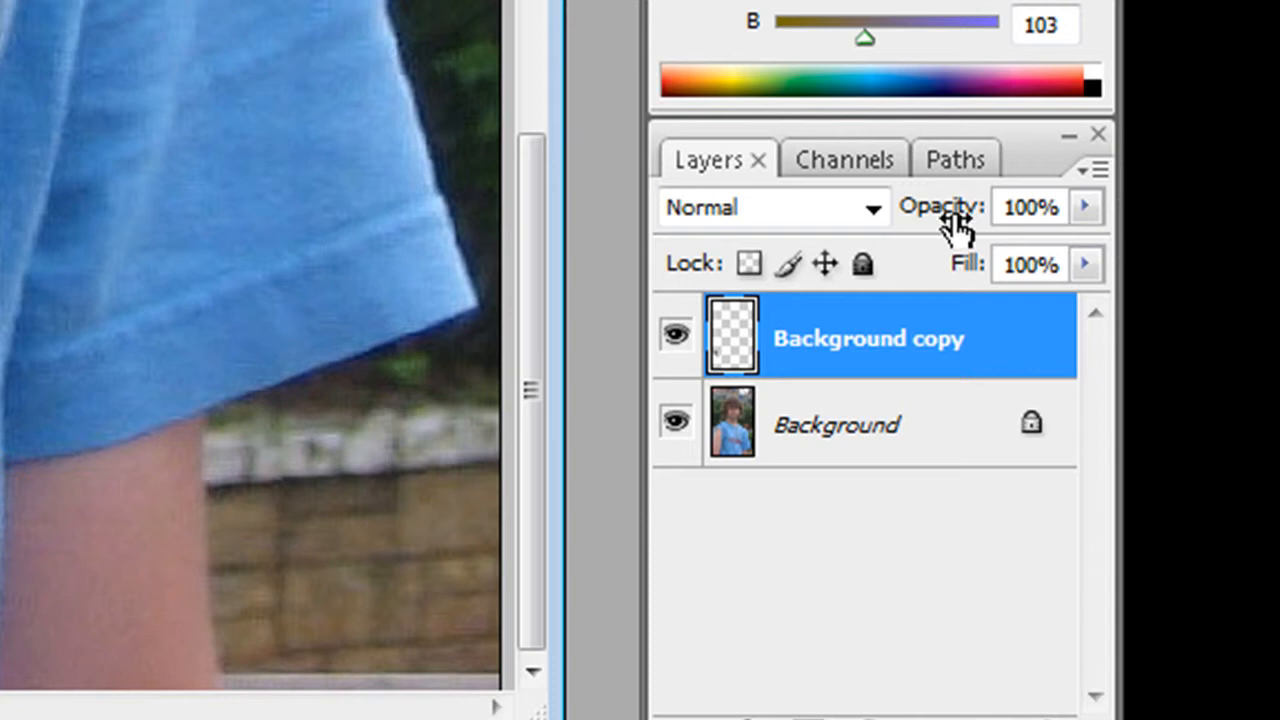
- Lower the Background copy layer's opacity to about 61% in the Layers panel
{"action": "left_click", "coordinate": [1086, 206]}
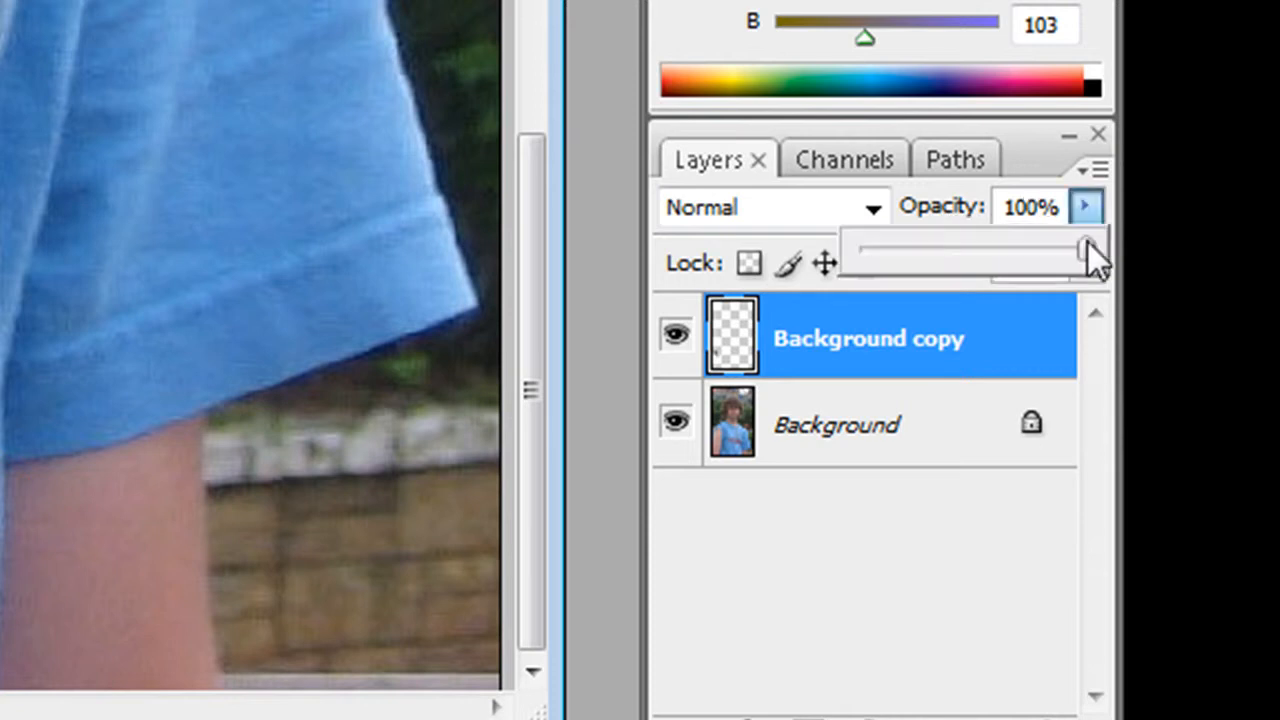
{"action": "left_click_drag", "start_coordinate": [1084, 256], "coordinate": [1012, 256]}
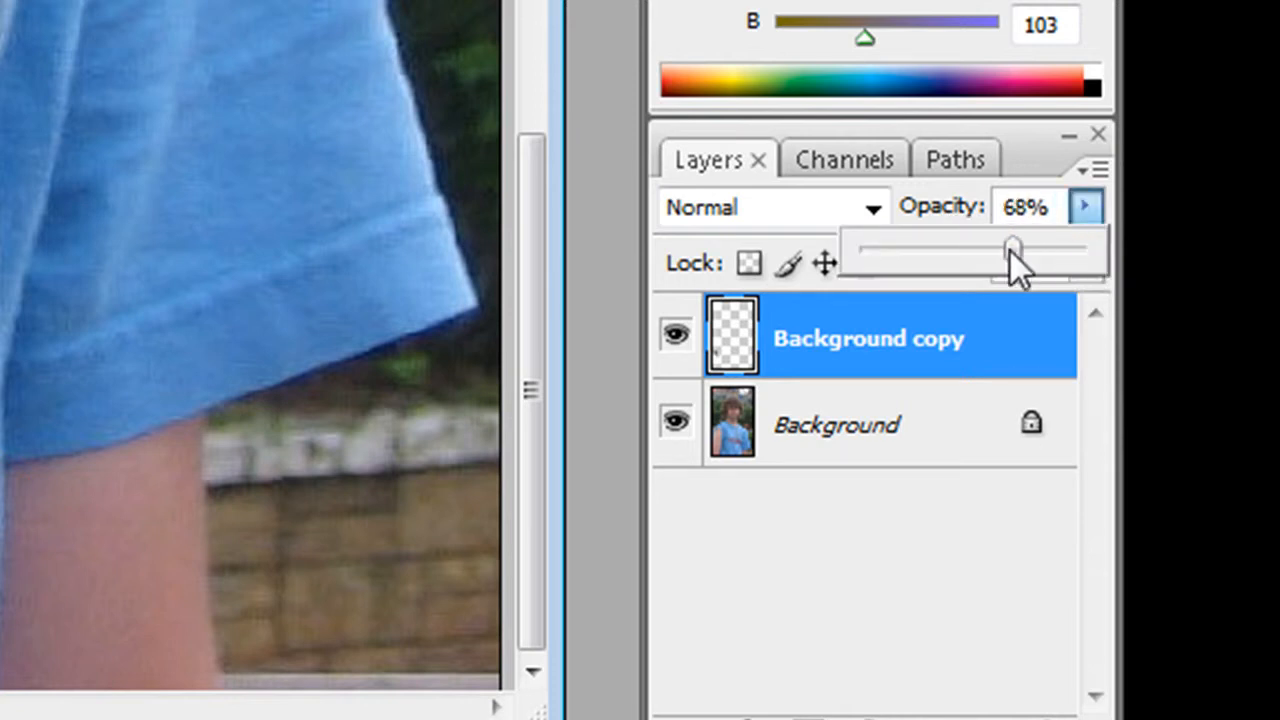
{"action": "left_click_drag", "start_coordinate": [1012, 250], "coordinate": [936, 250]}
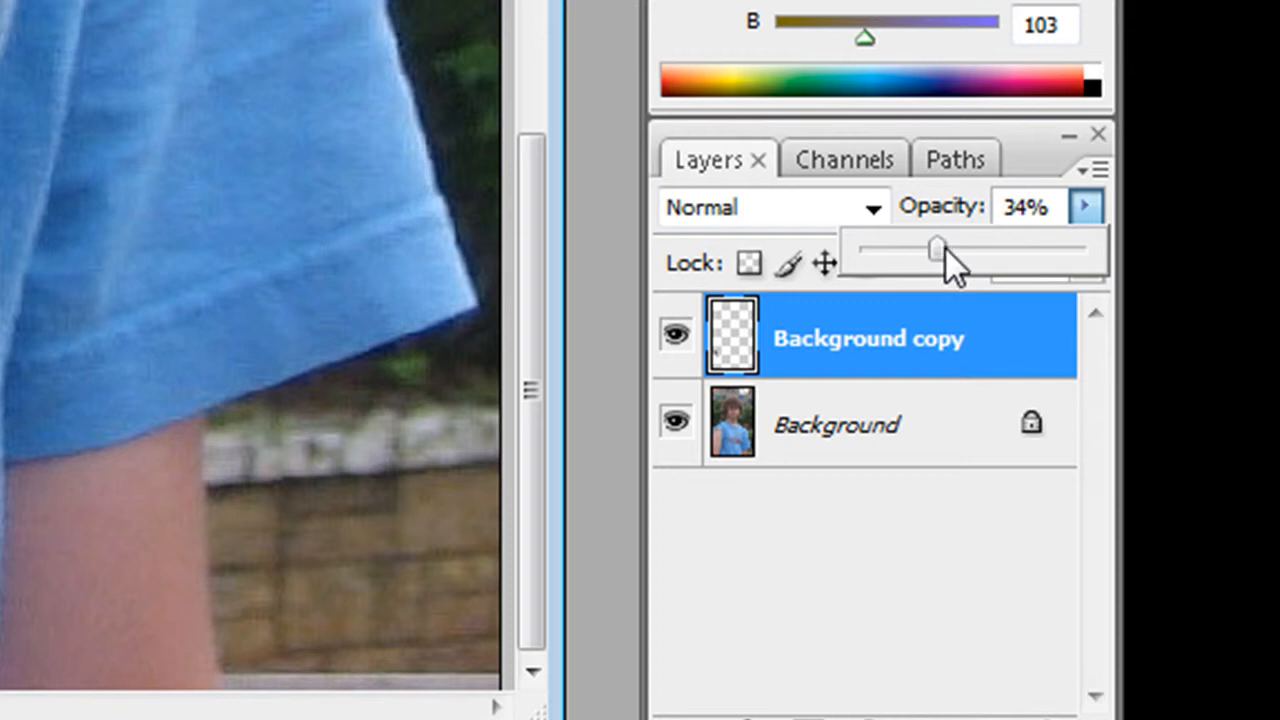
{"action": "left_click_drag", "start_coordinate": [936, 248], "coordinate": [1010, 248]}
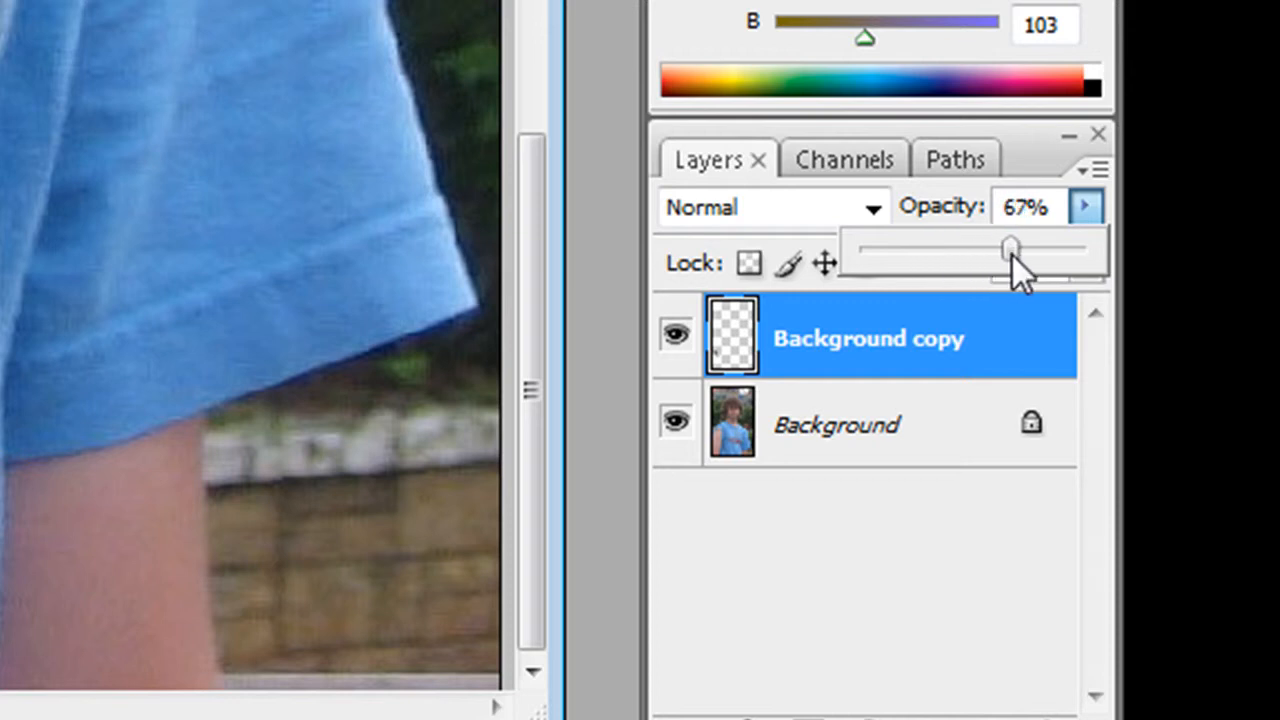
{"action": "left_click_drag", "start_coordinate": [1012, 248], "coordinate": [998, 248]}
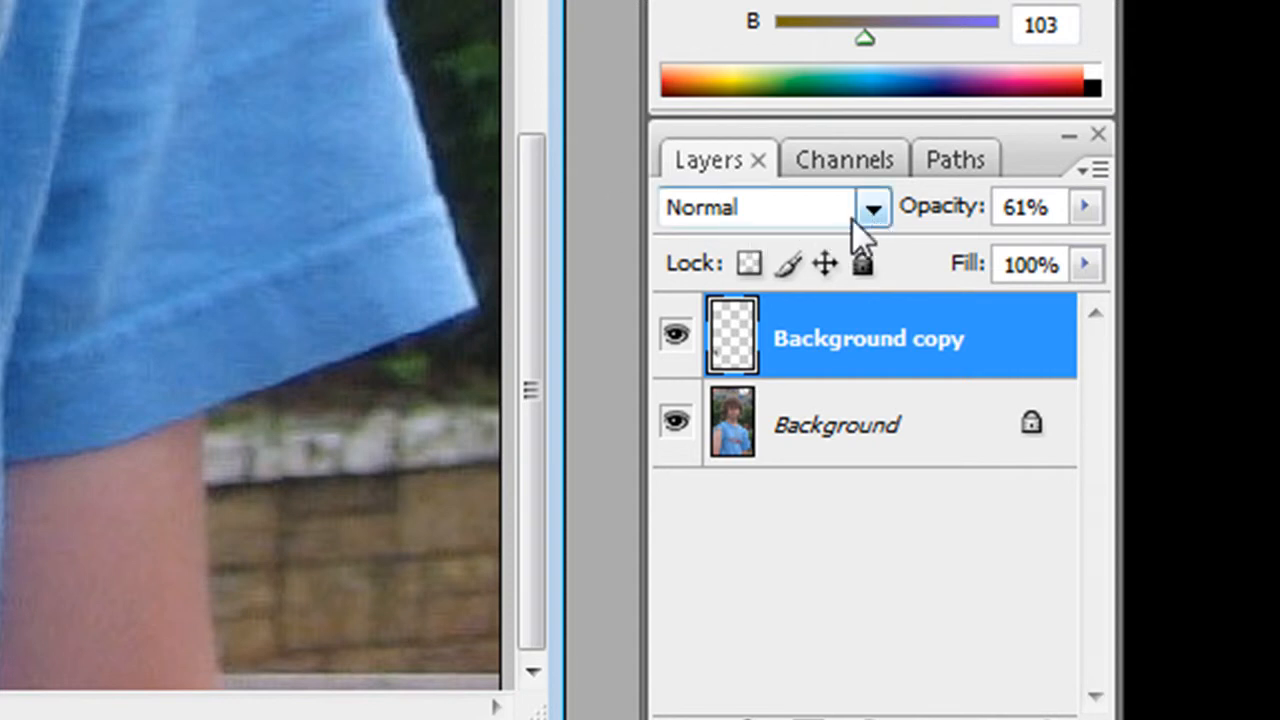
{"action": "mouse_move", "coordinate": [884, 236]}
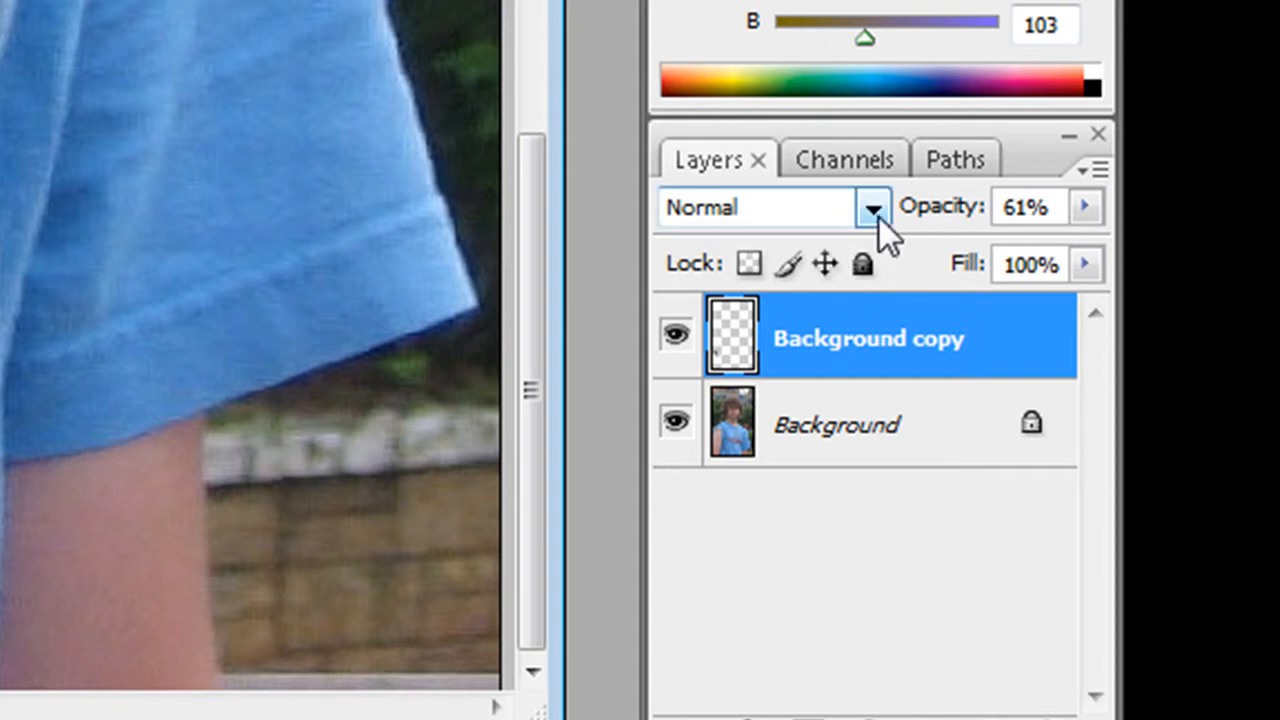
{"action": "left_click", "coordinate": [872, 206]}
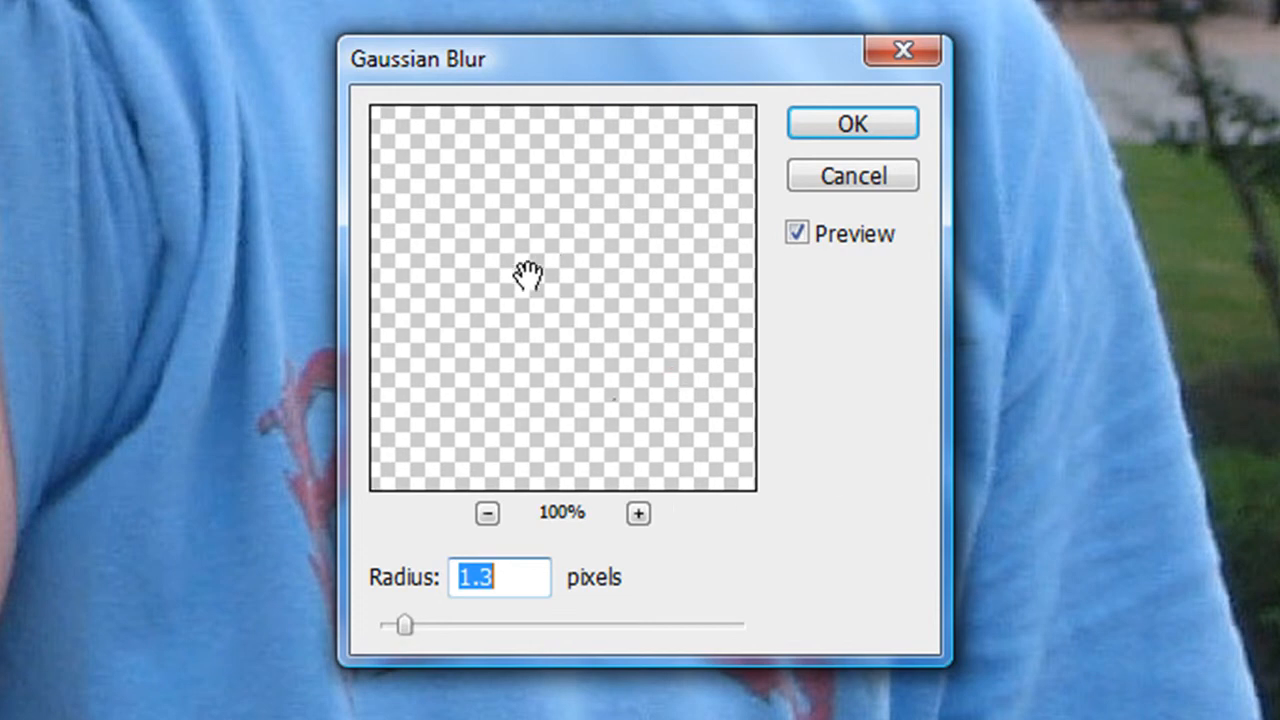
{"action": "mouse_move", "coordinate": [436, 344]}
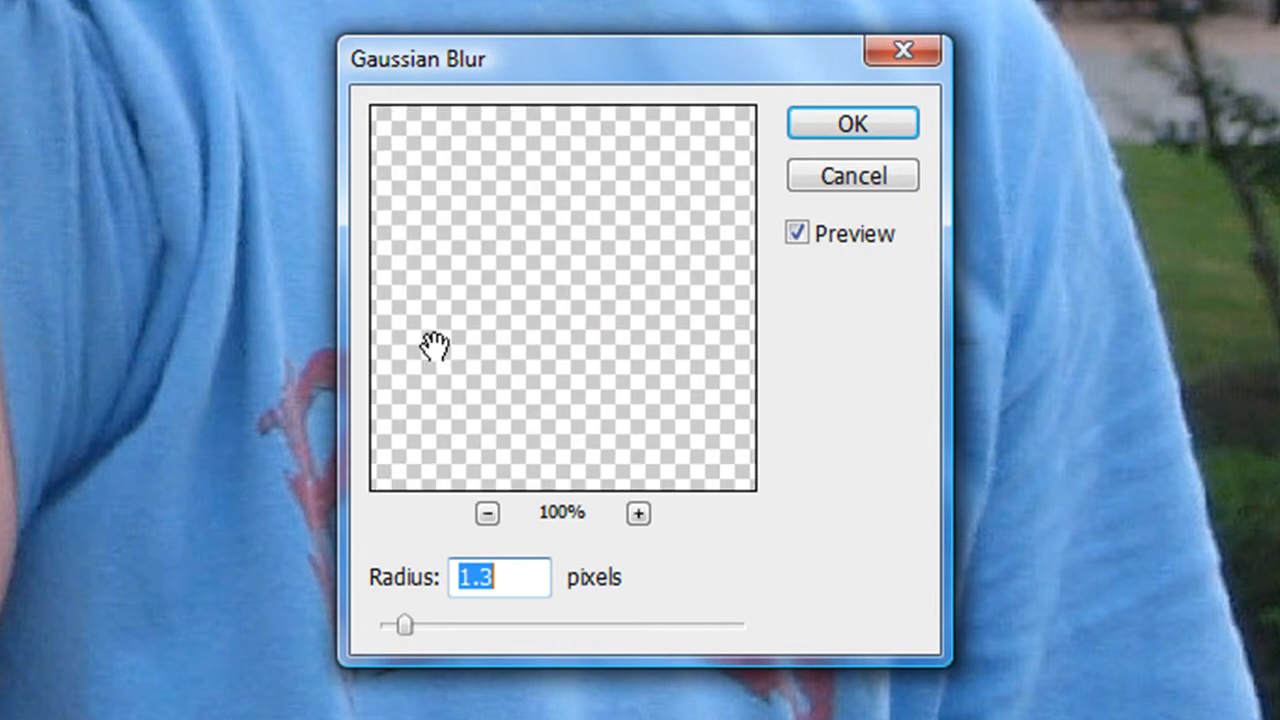
- Apply a 0.4-pixel Gaussian Blur to the dragon after centring it in the preview
{"action": "left_click_drag", "start_coordinate": [436, 344], "coordinate": [556, 230]}
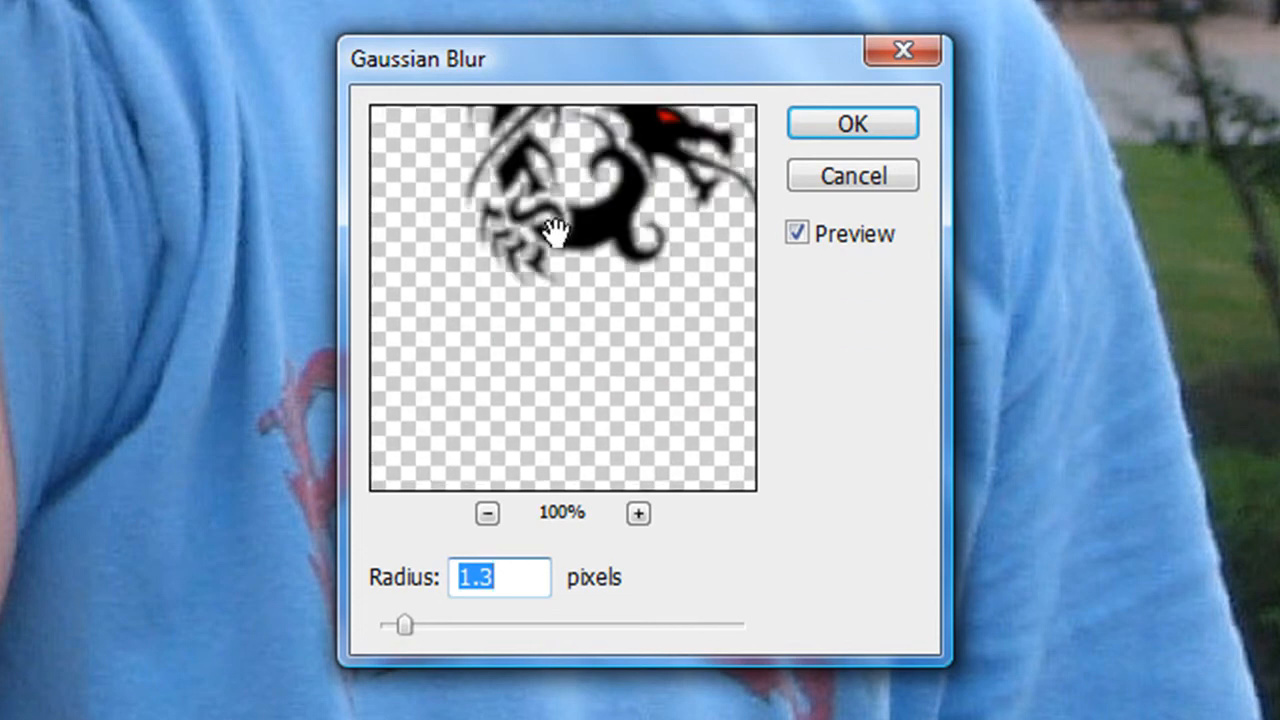
{"action": "left_click_drag", "start_coordinate": [544, 230], "coordinate": [730, 436]}
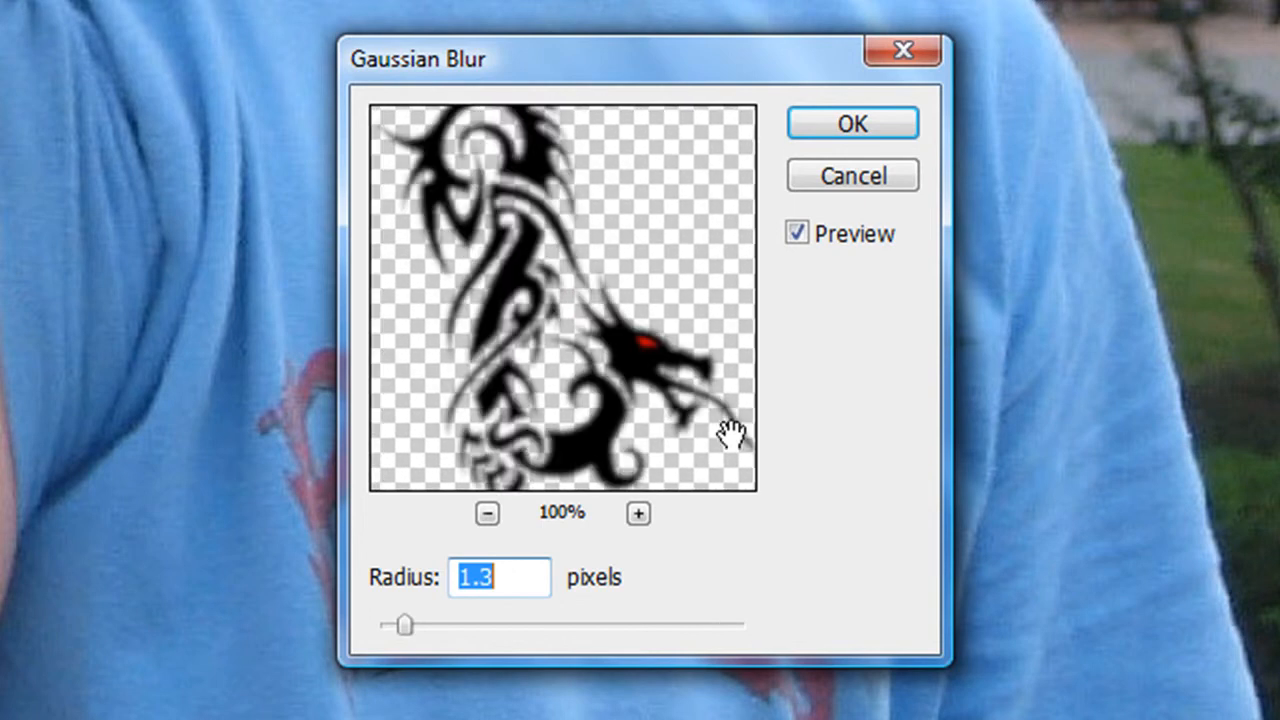
{"action": "mouse_move", "coordinate": [756, 418]}
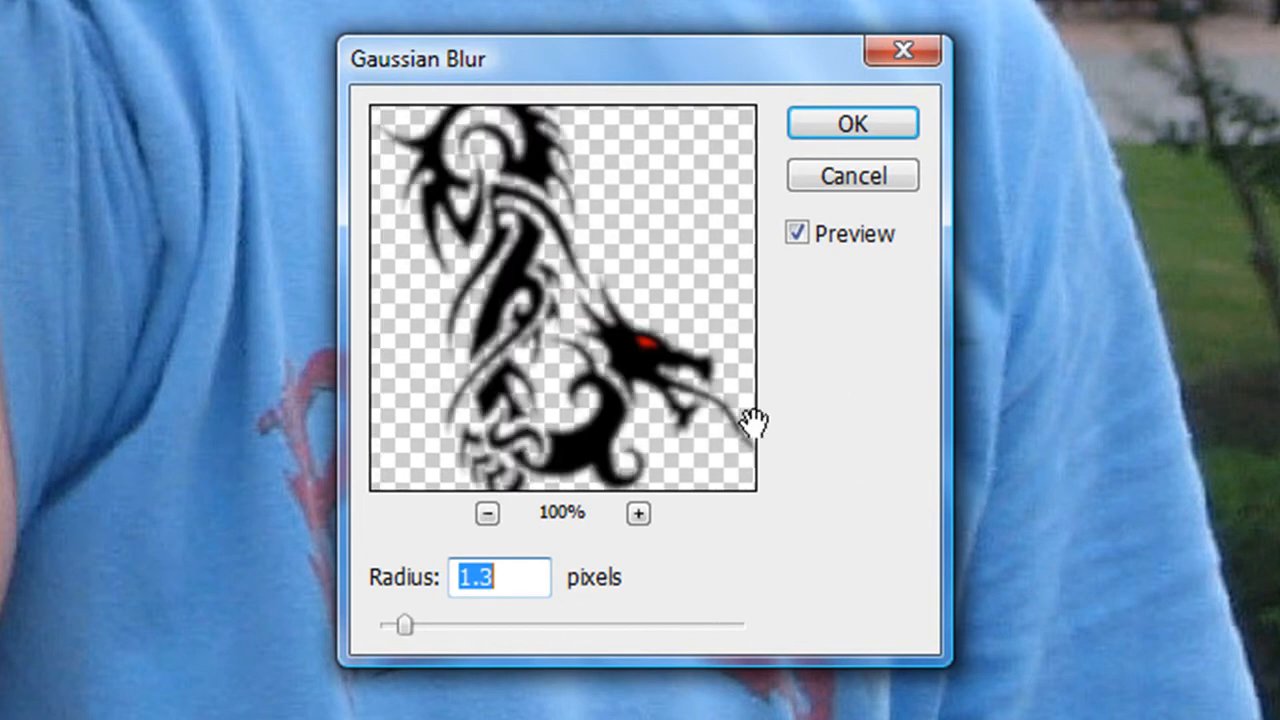
{"action": "left_click_drag", "start_coordinate": [404, 624], "coordinate": [400, 624]}
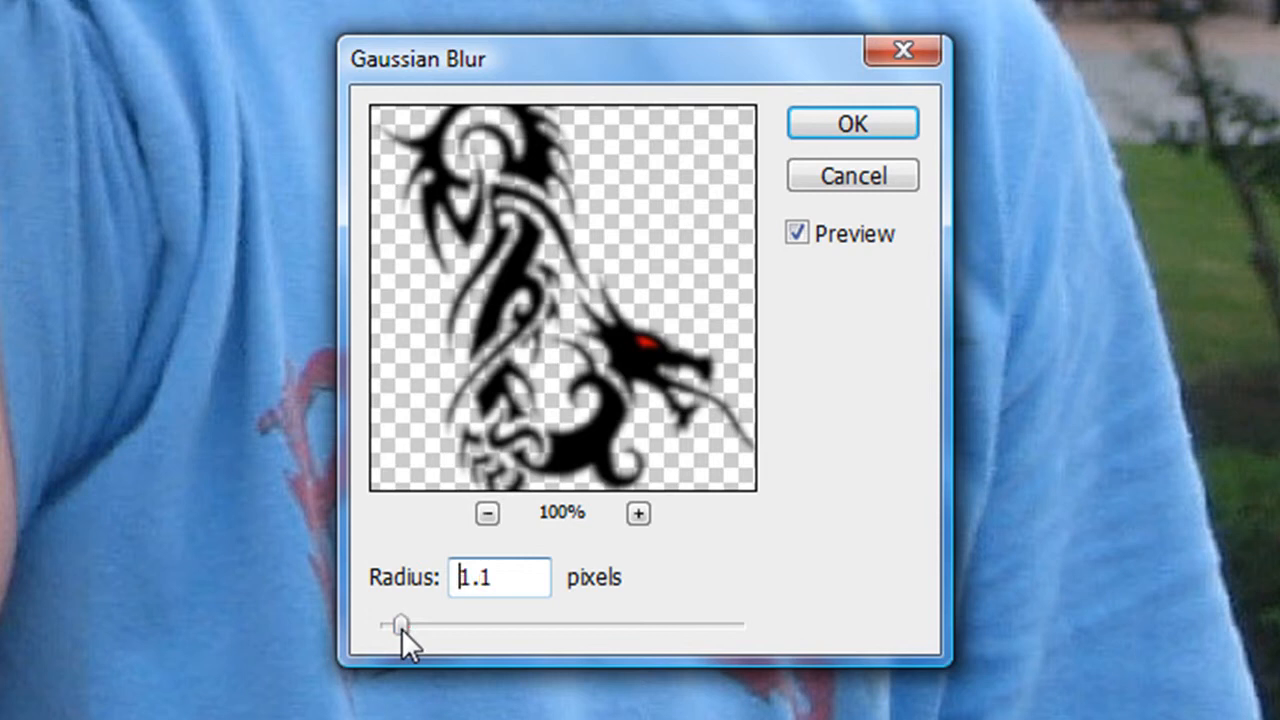
{"action": "left_click_drag", "start_coordinate": [402, 624], "coordinate": [392, 624]}
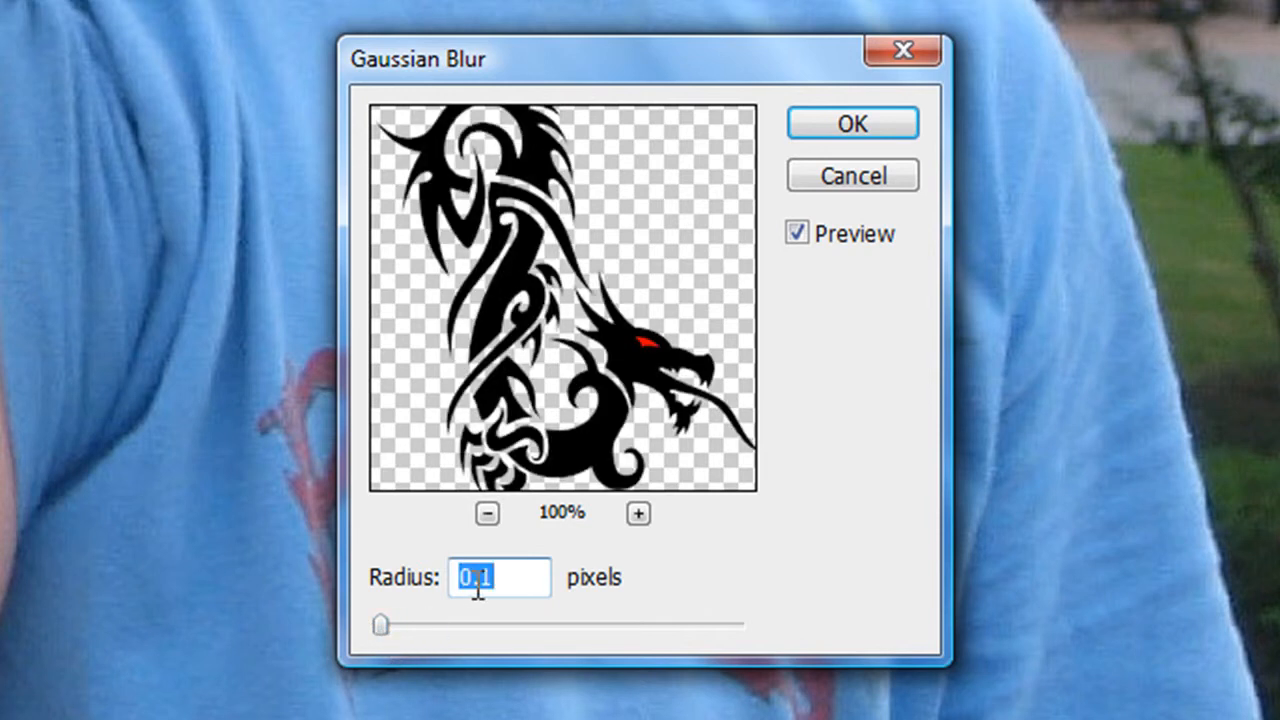
{"action": "type", "text": "0.4"}
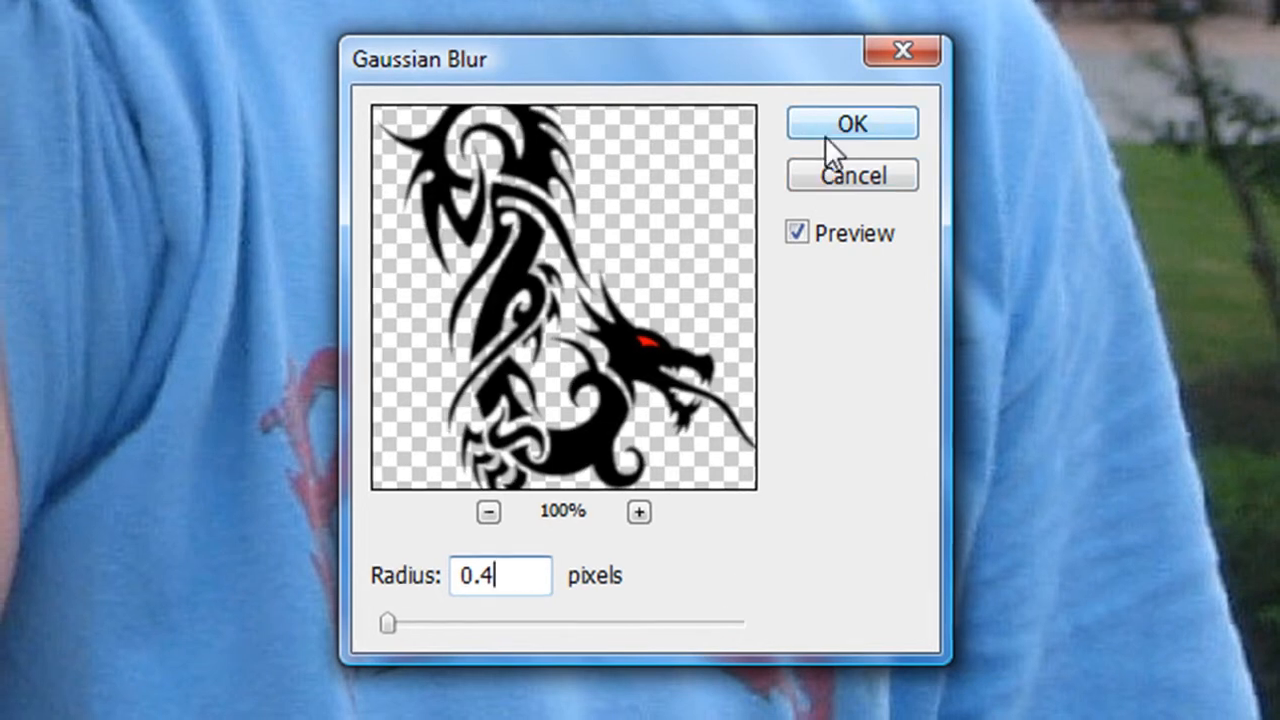
{"action": "left_click", "coordinate": [852, 122]}
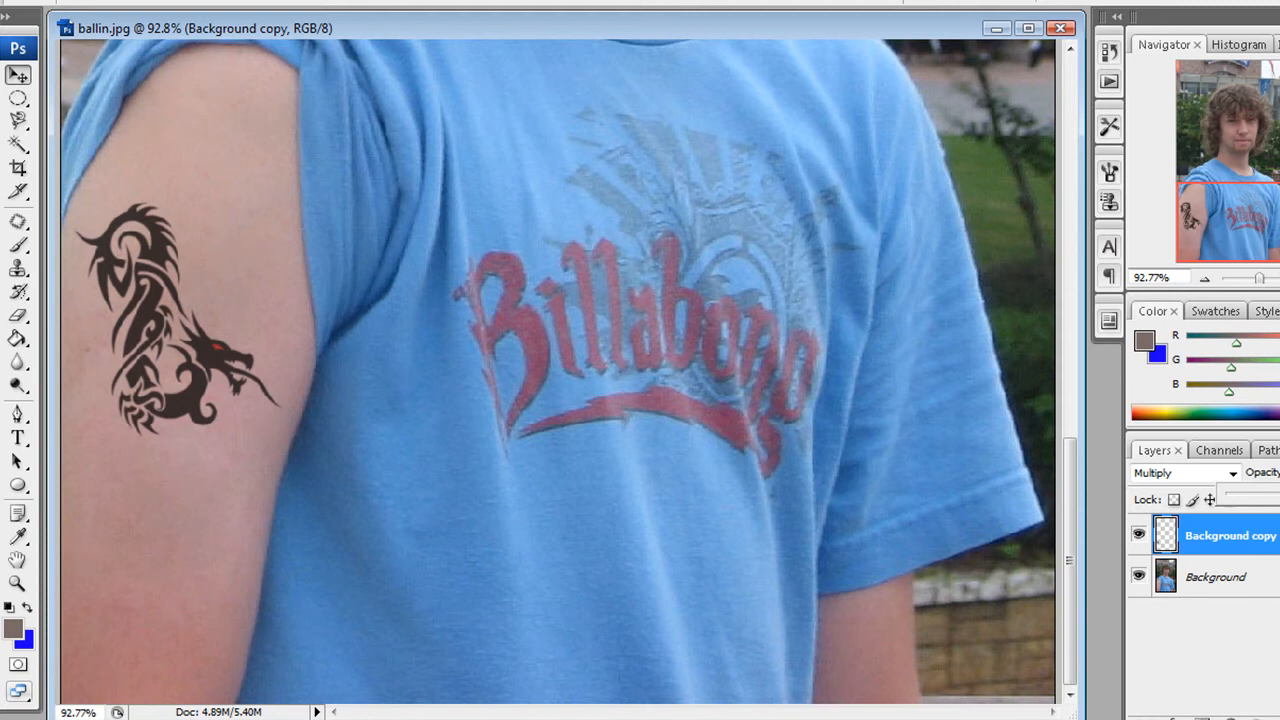
{"action": "mouse_move", "coordinate": [416, 460]}
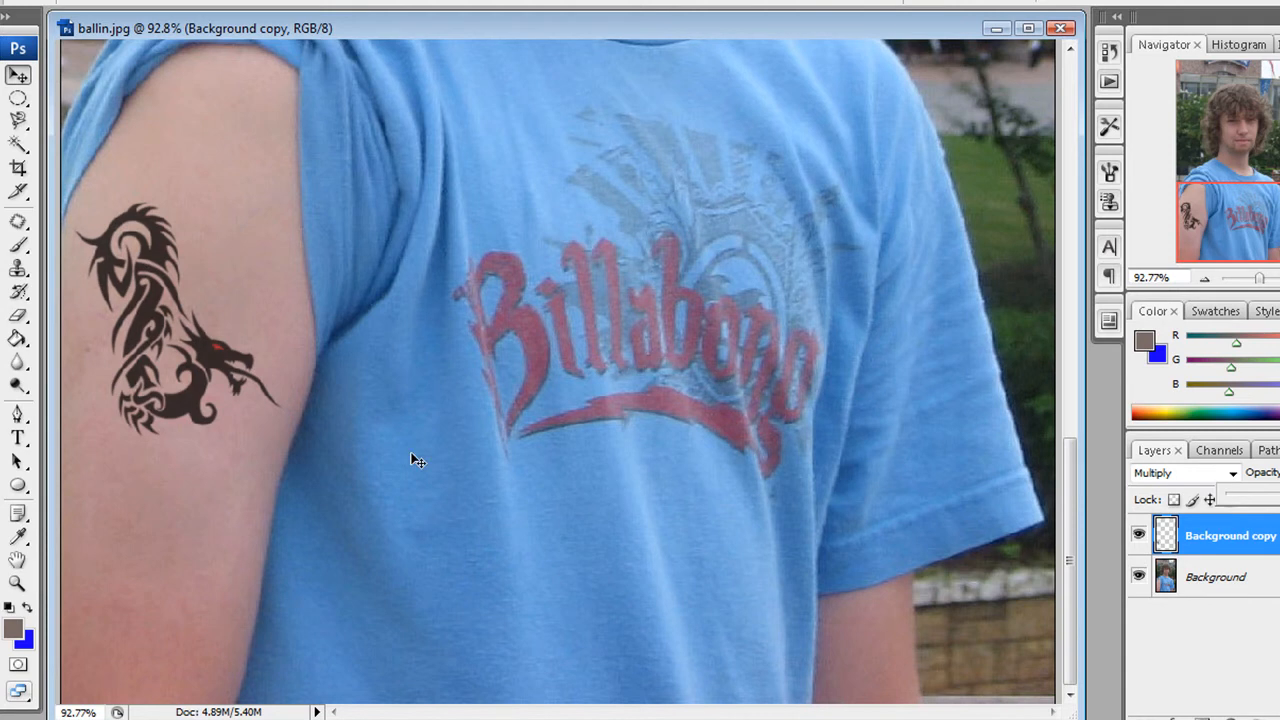
- Raise the tattoo's Lightness to +12 in Hue/Saturation and apply it
{"action": "left_click", "coordinate": [164, 40]}
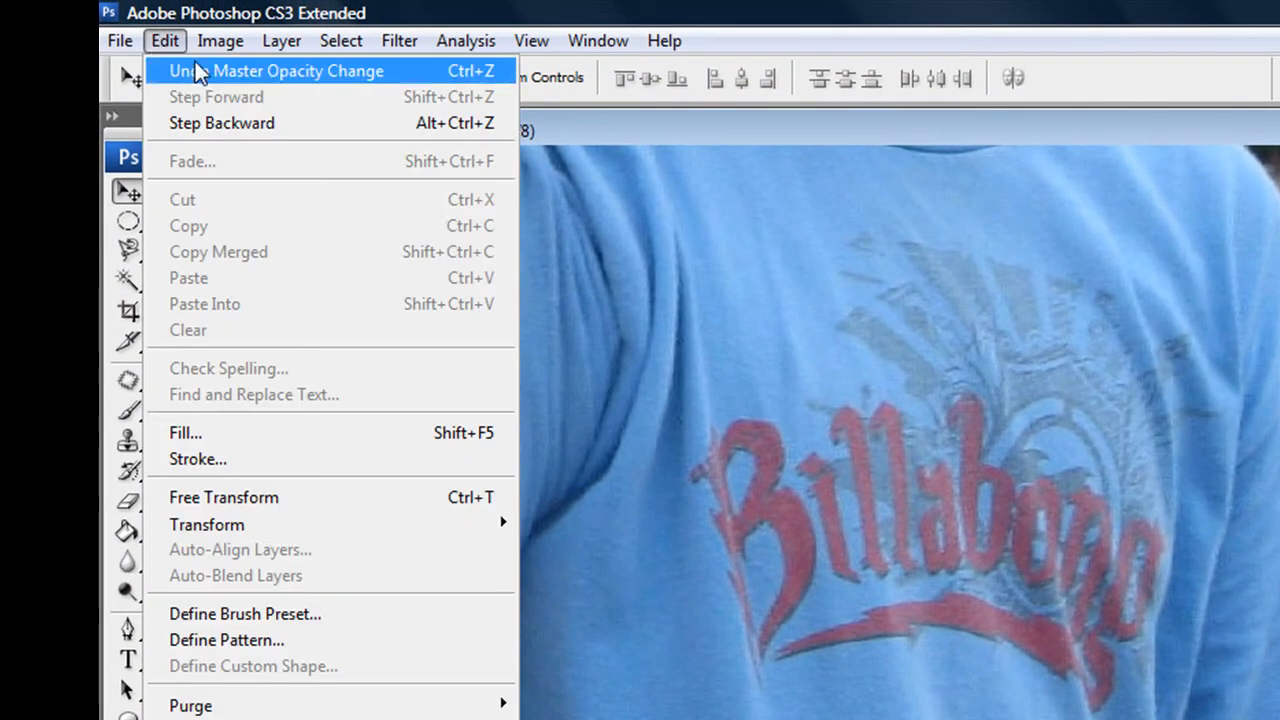
{"action": "left_click", "coordinate": [220, 40]}
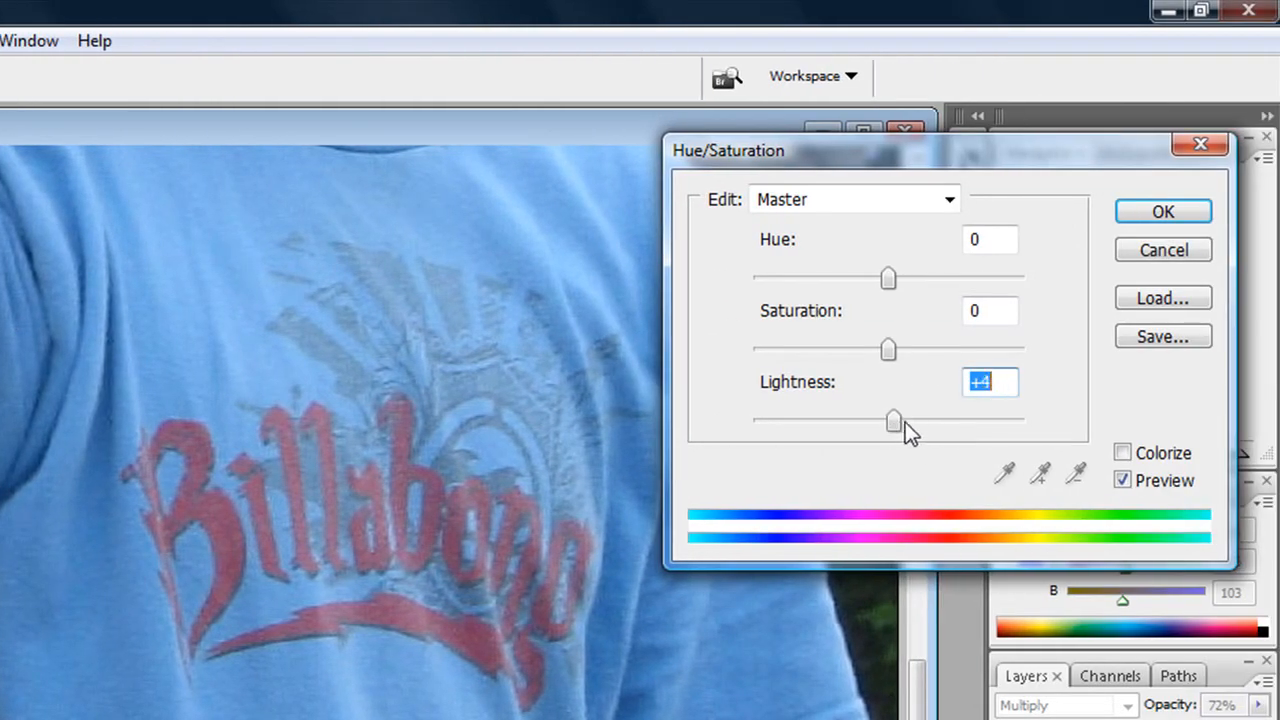
{"action": "left_click_drag", "start_coordinate": [892, 420], "coordinate": [904, 420]}
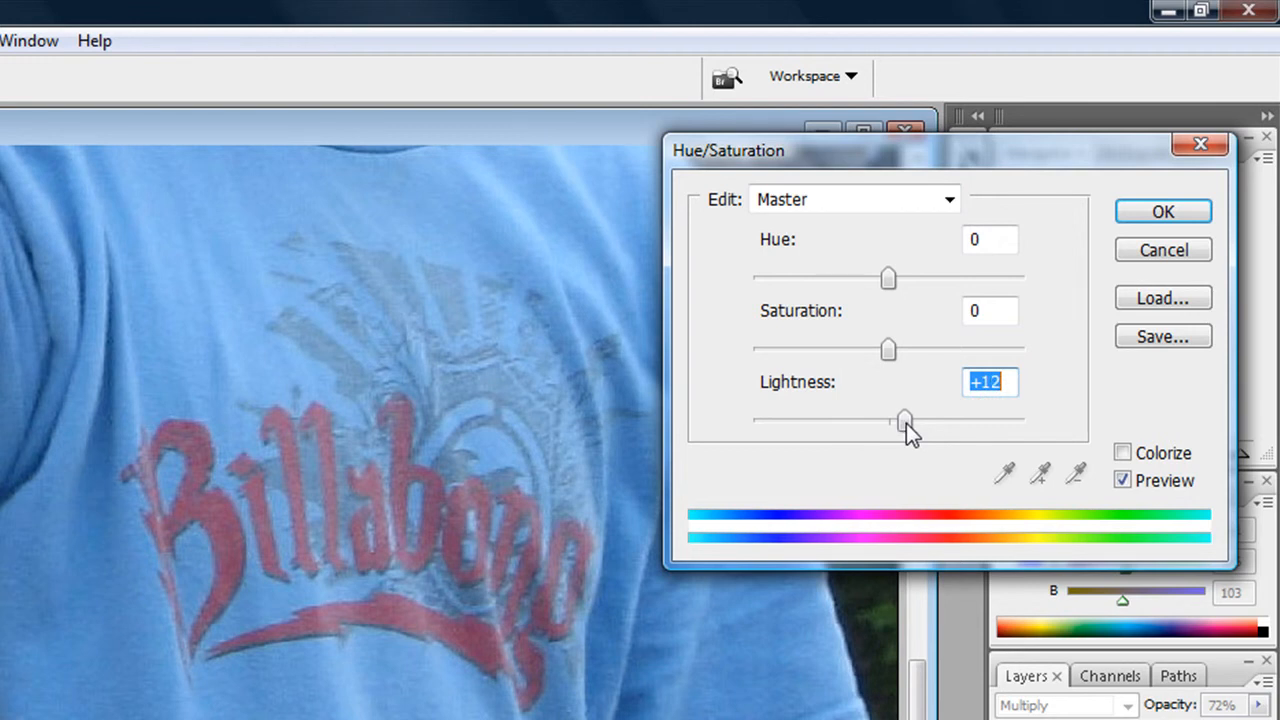
{"action": "left_click", "coordinate": [1124, 480]}
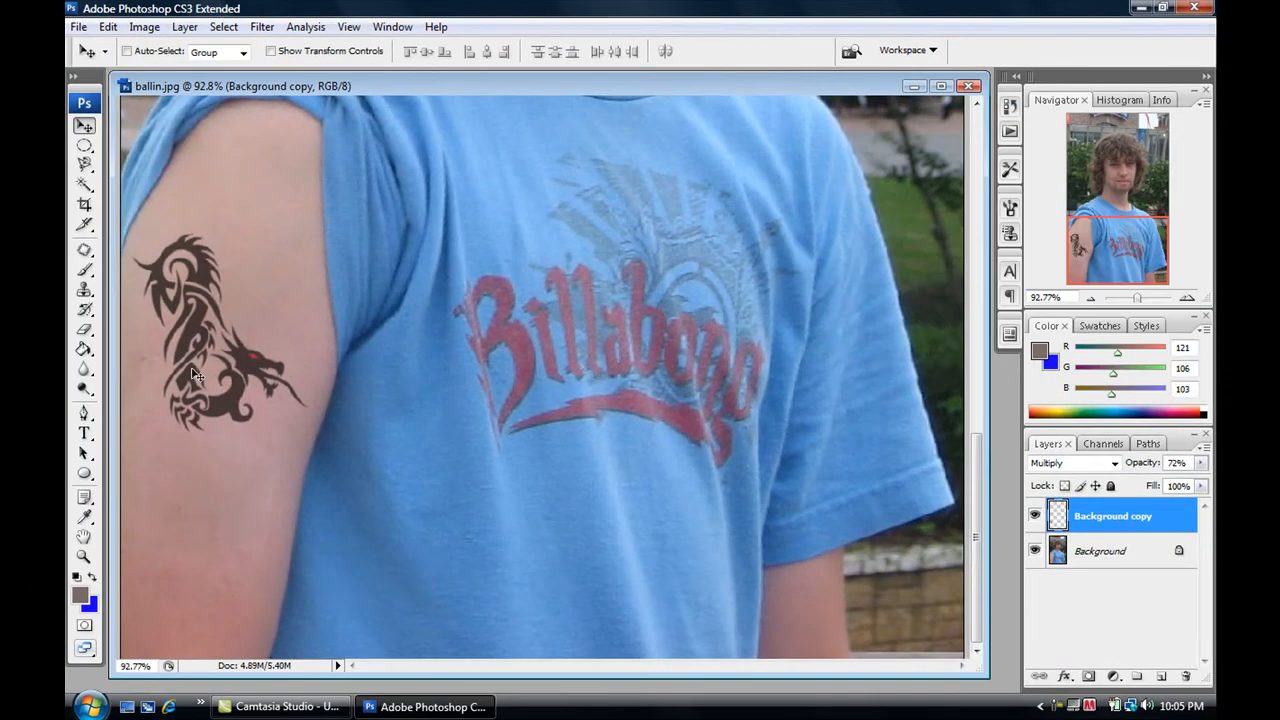
{"action": "left_click", "coordinate": [78, 28]}
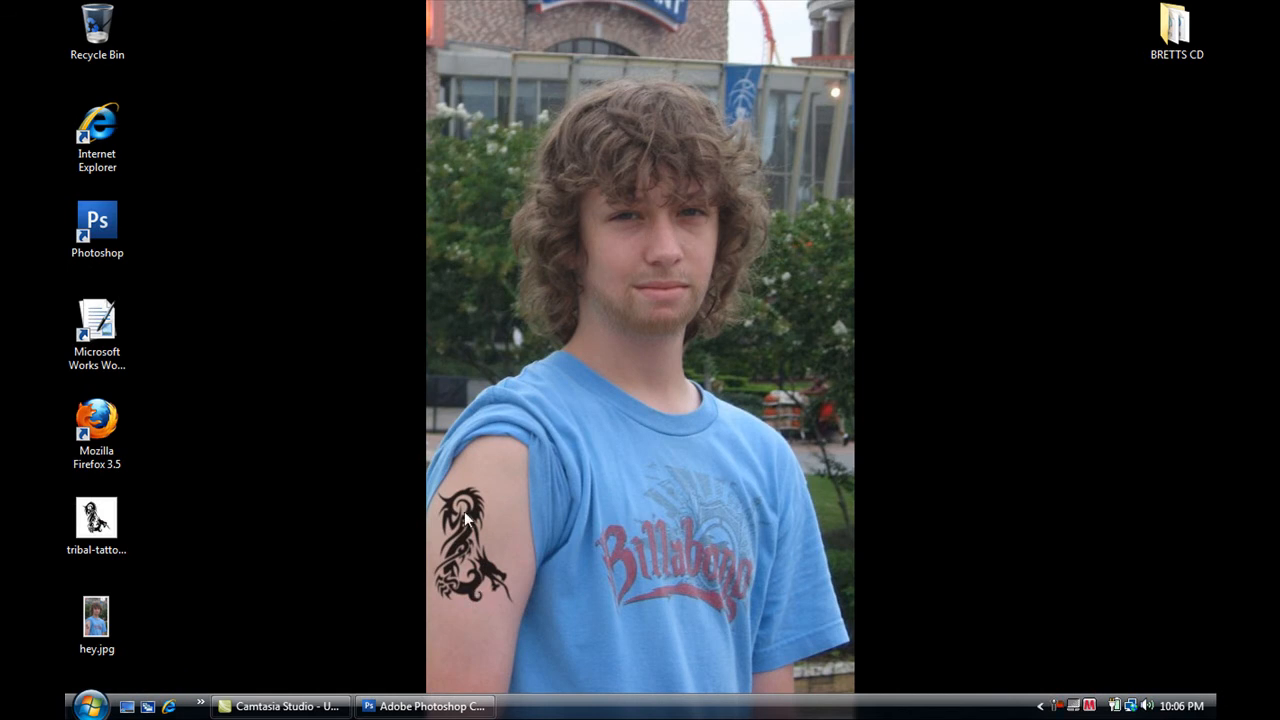
{"action": "mouse_move", "coordinate": [484, 642]}
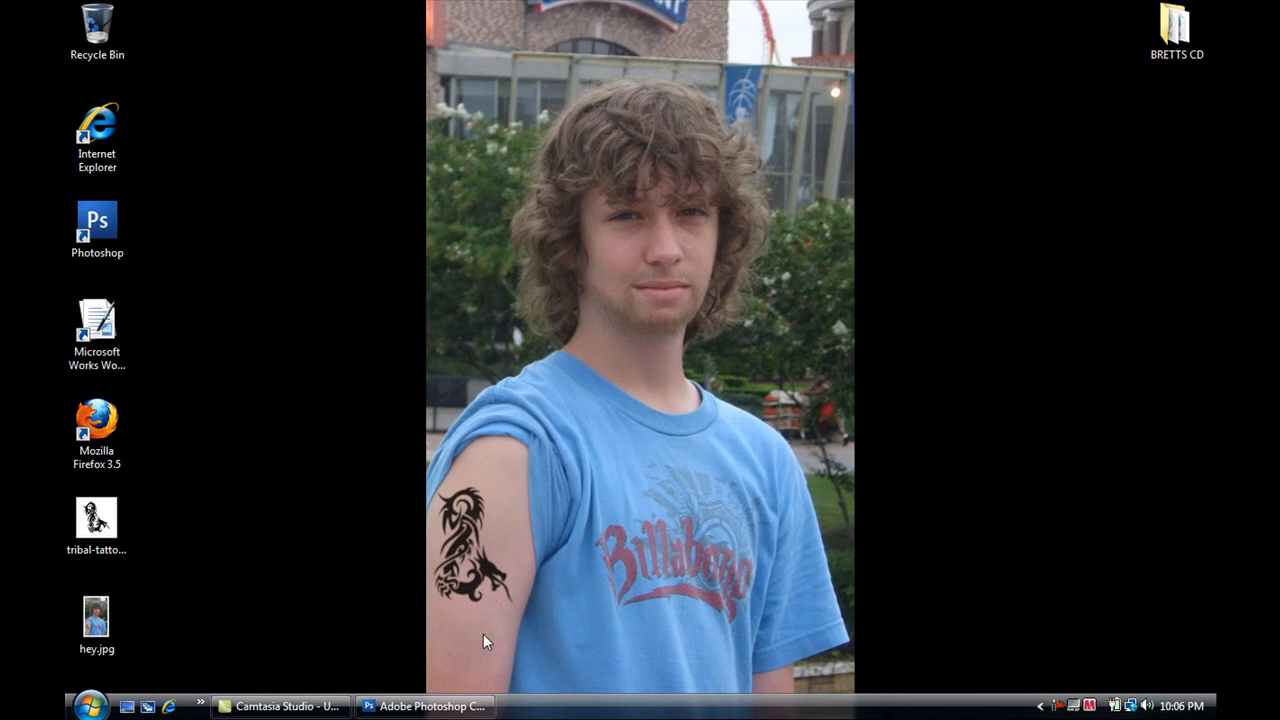
{"action": "mouse_move", "coordinate": [612, 400]}
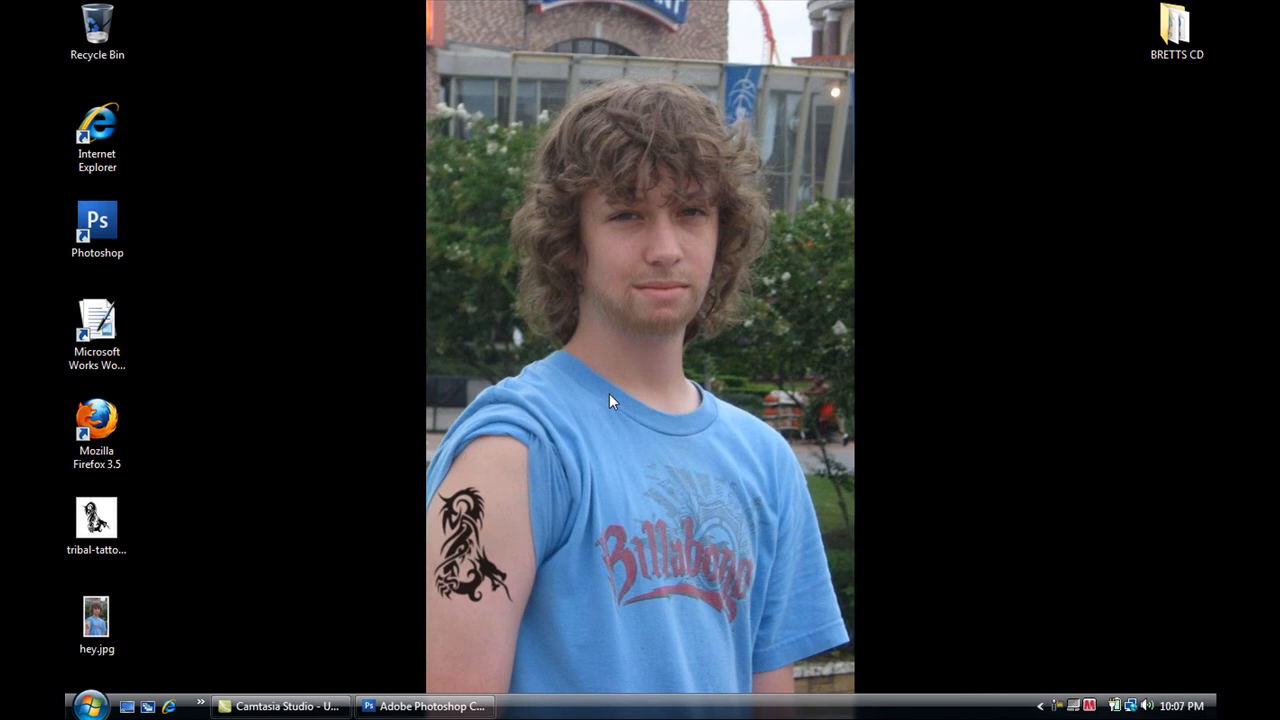
{"action": "mouse_move", "coordinate": [792, 82]}
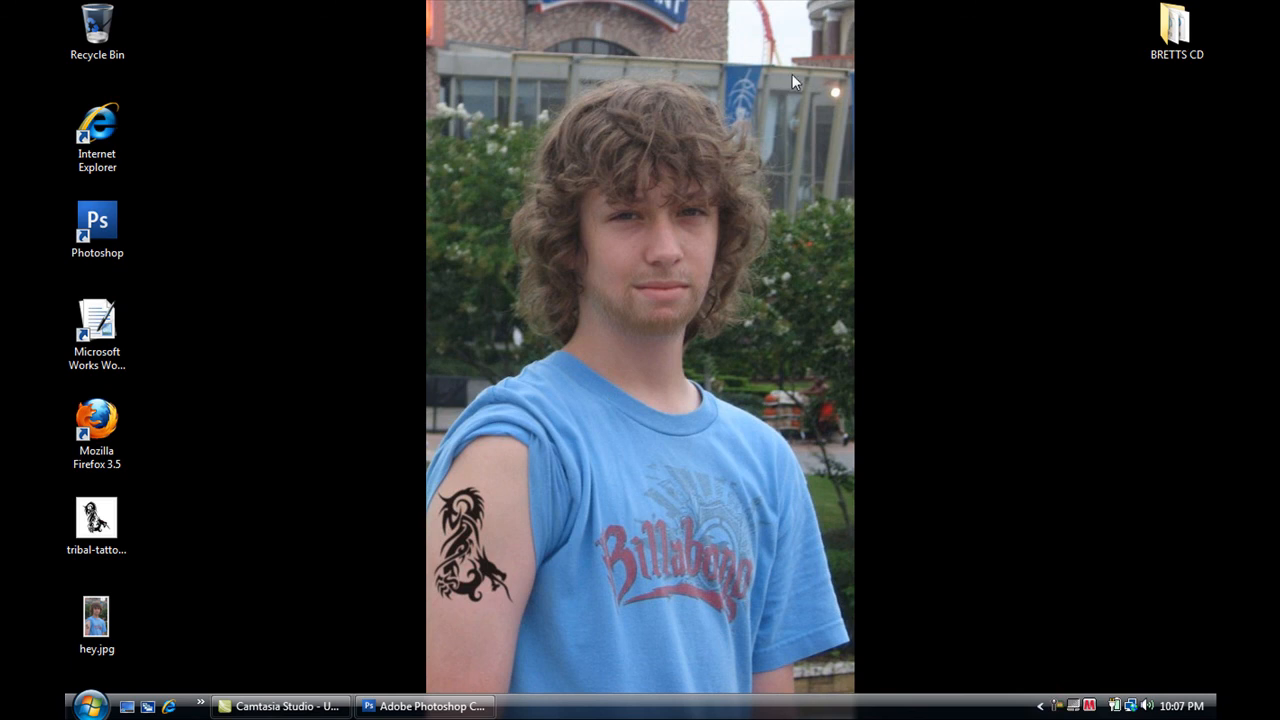